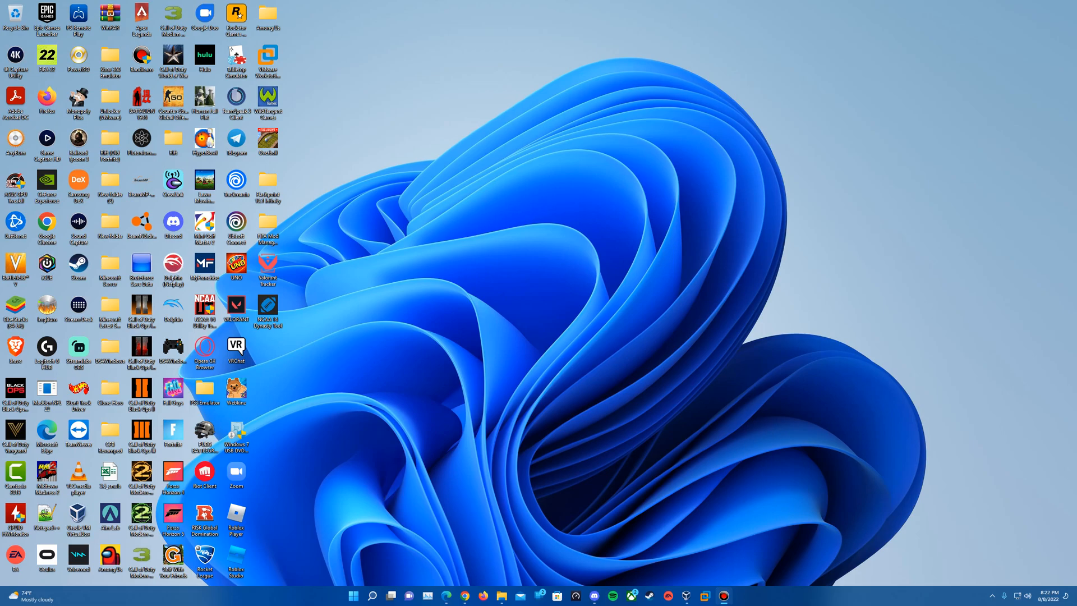
mouse_move(832, 600)
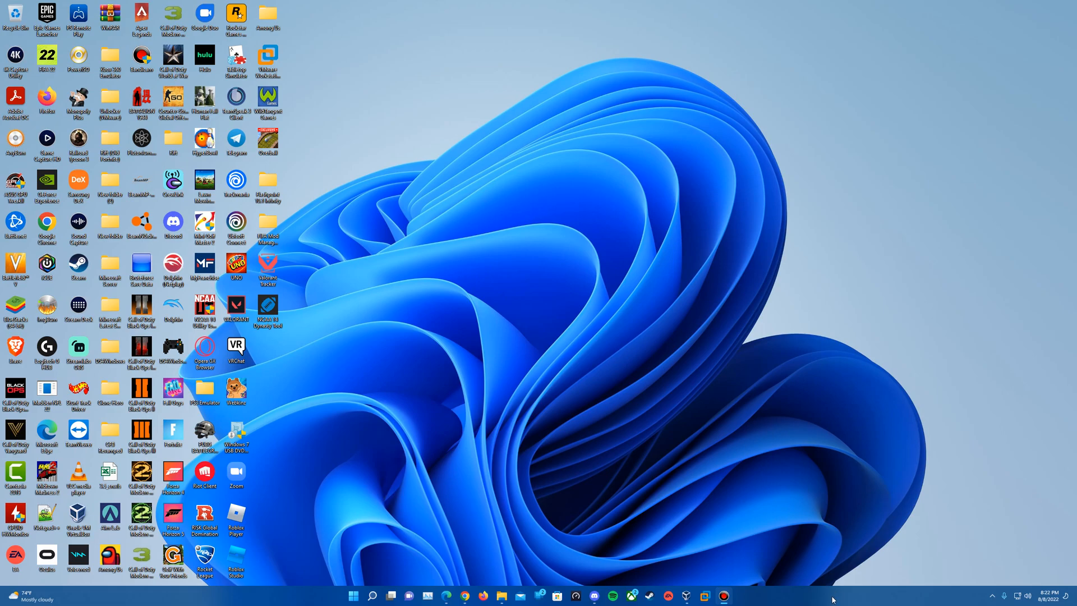
mouse_move(466, 596)
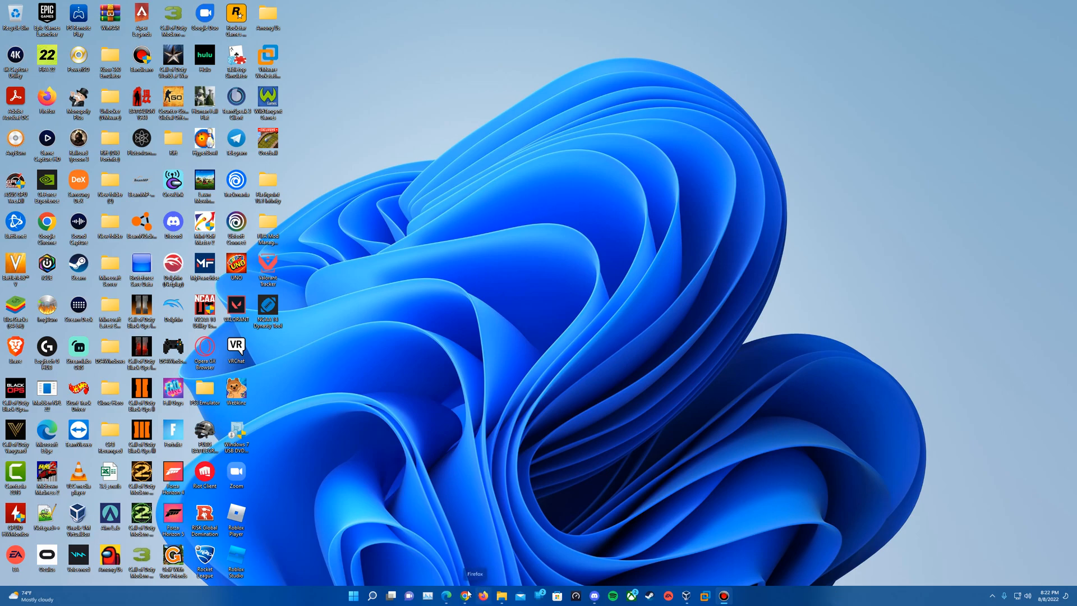
Step: Restore the VirtualBox Manager window showing the list of existing virtual machines
click(466, 596)
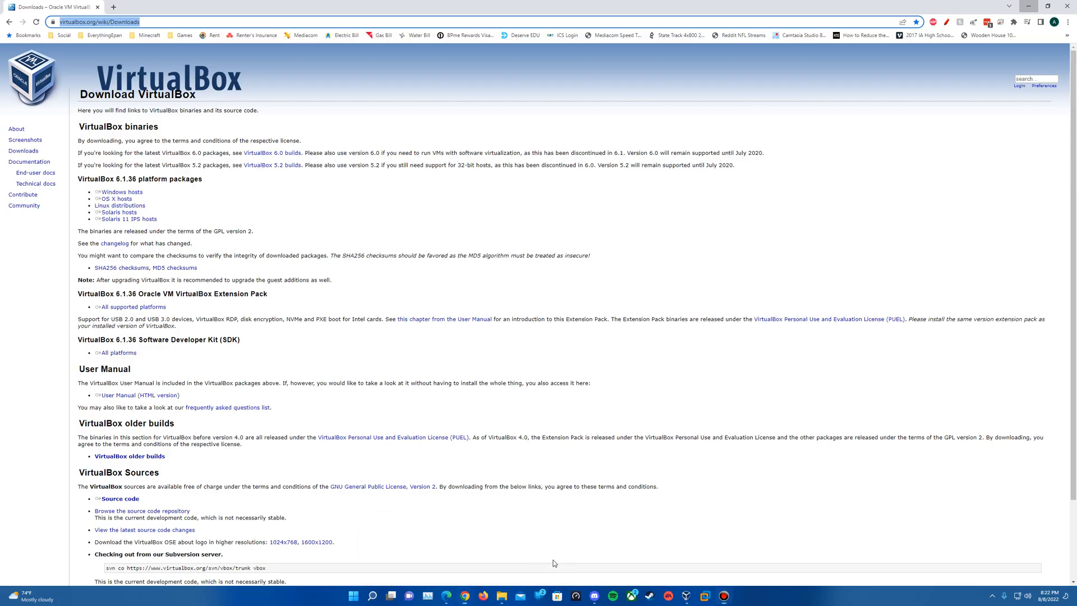
mouse_move(433, 431)
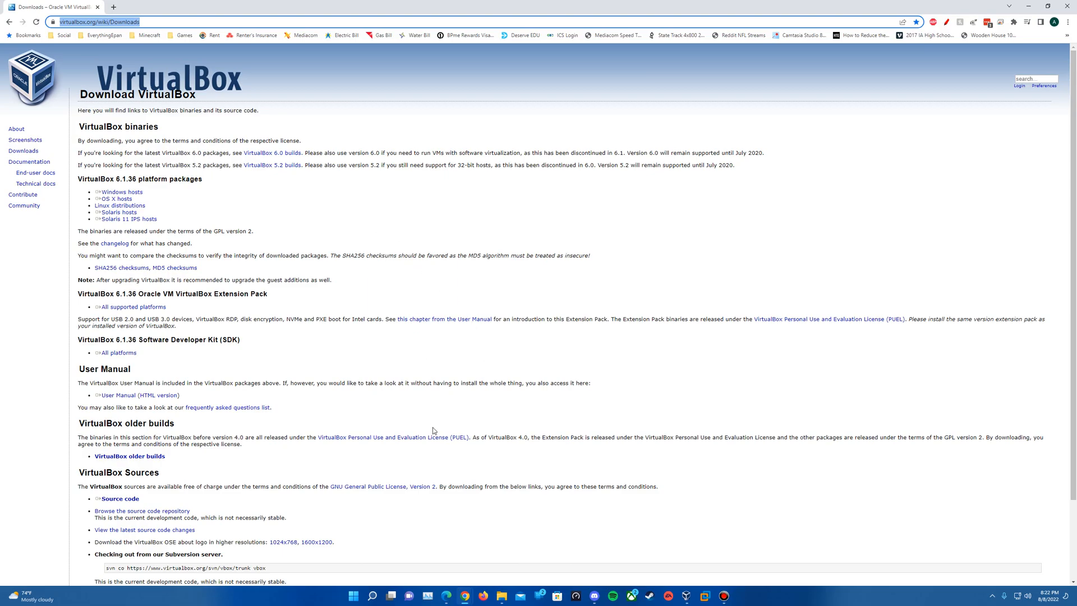
mouse_move(564, 445)
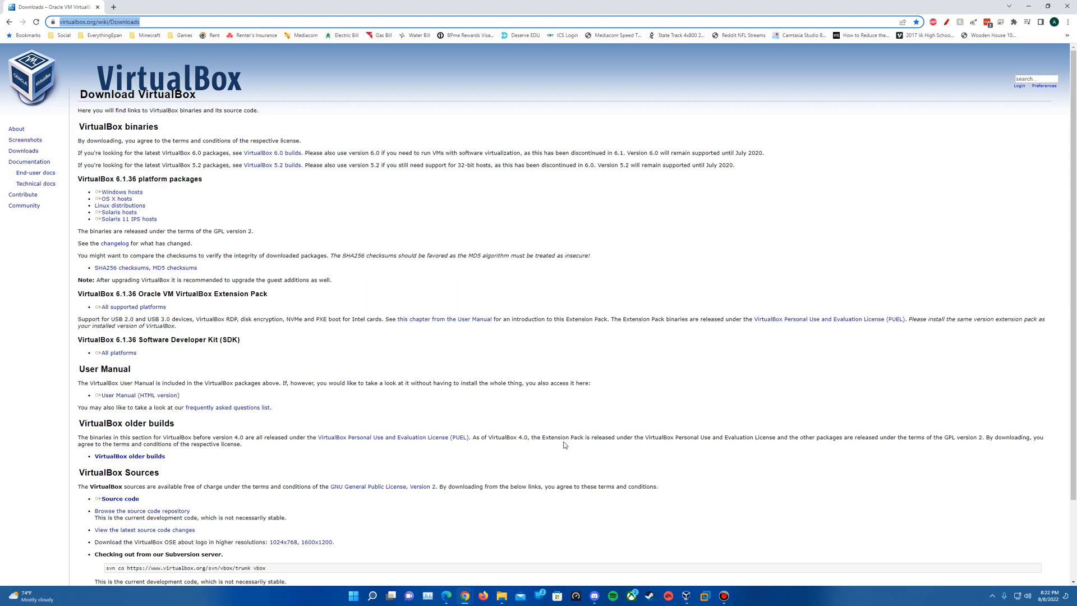
mouse_move(333, 135)
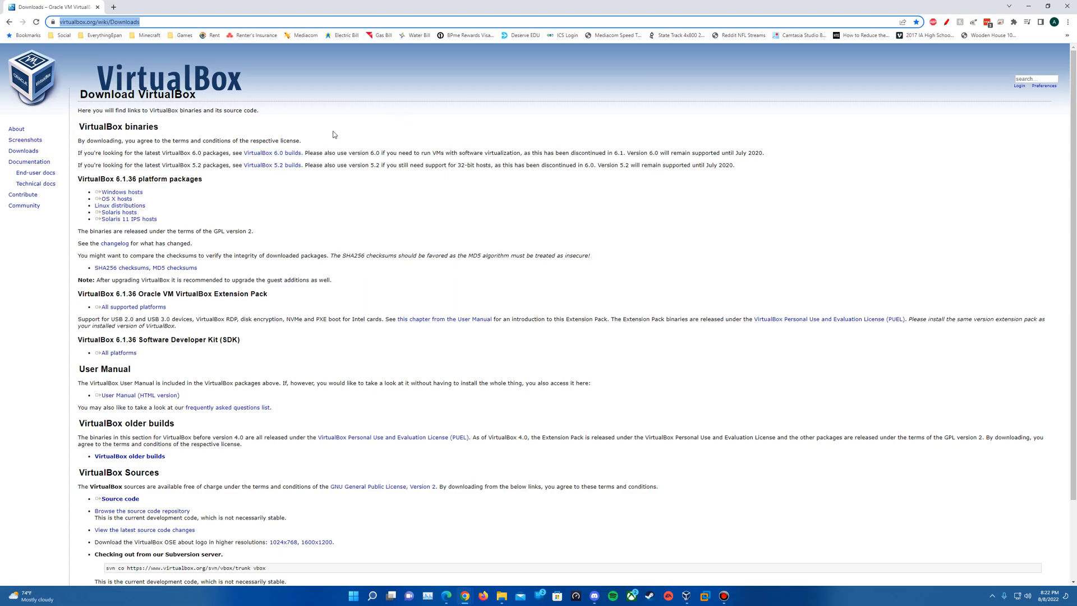
mouse_move(116, 198)
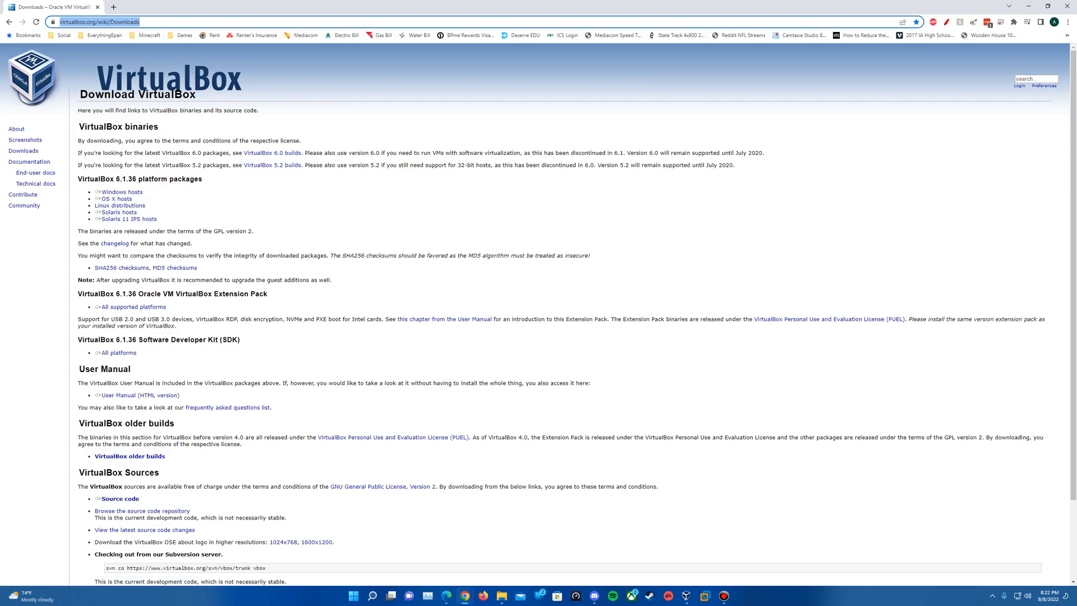
mouse_move(290, 303)
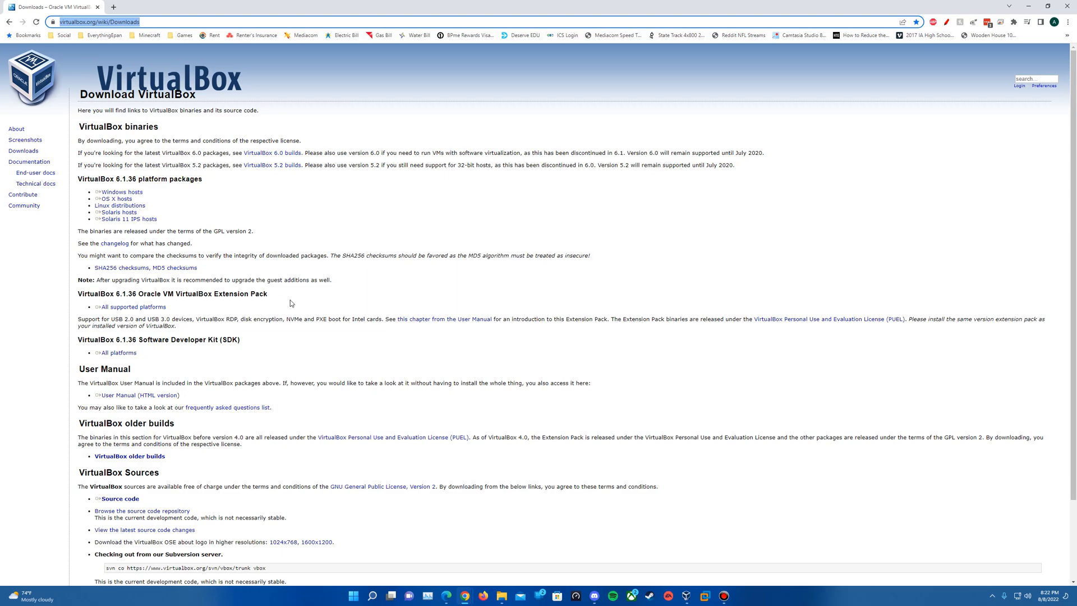
mouse_move(241, 302)
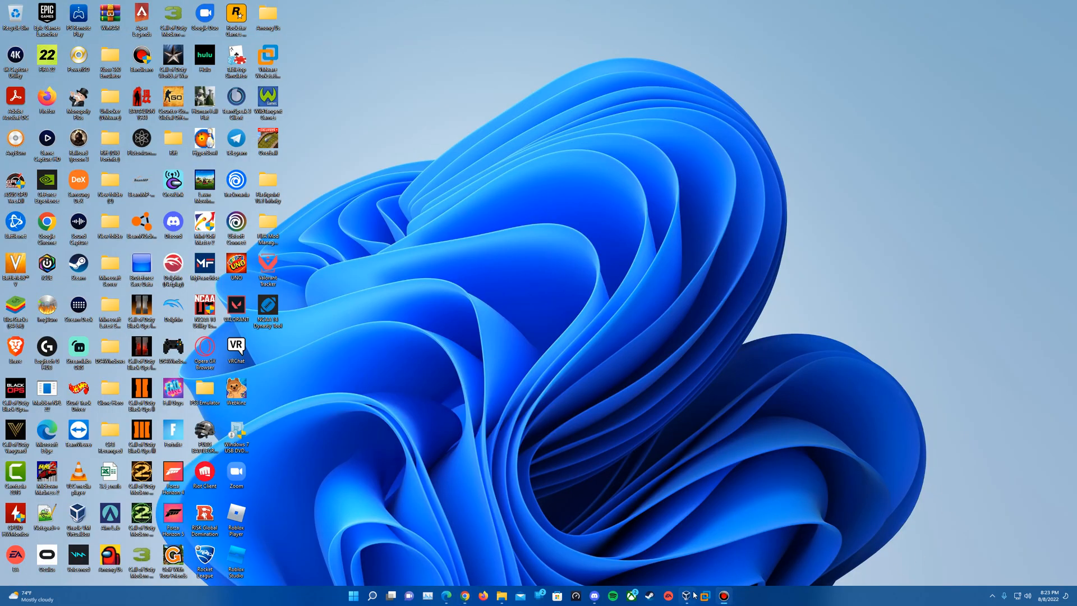
mouse_move(686, 595)
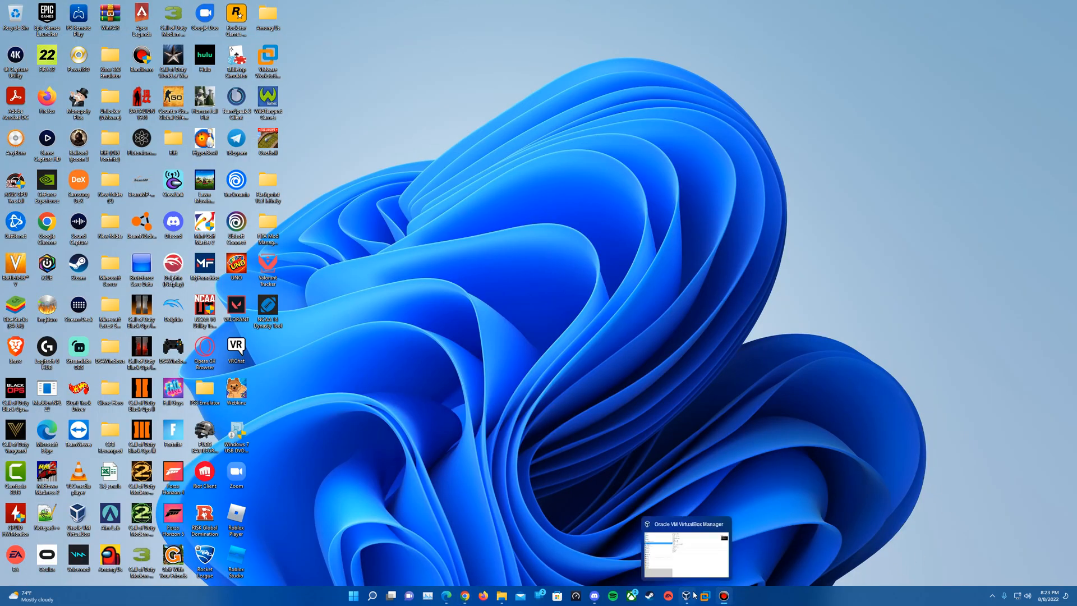
click(686, 547)
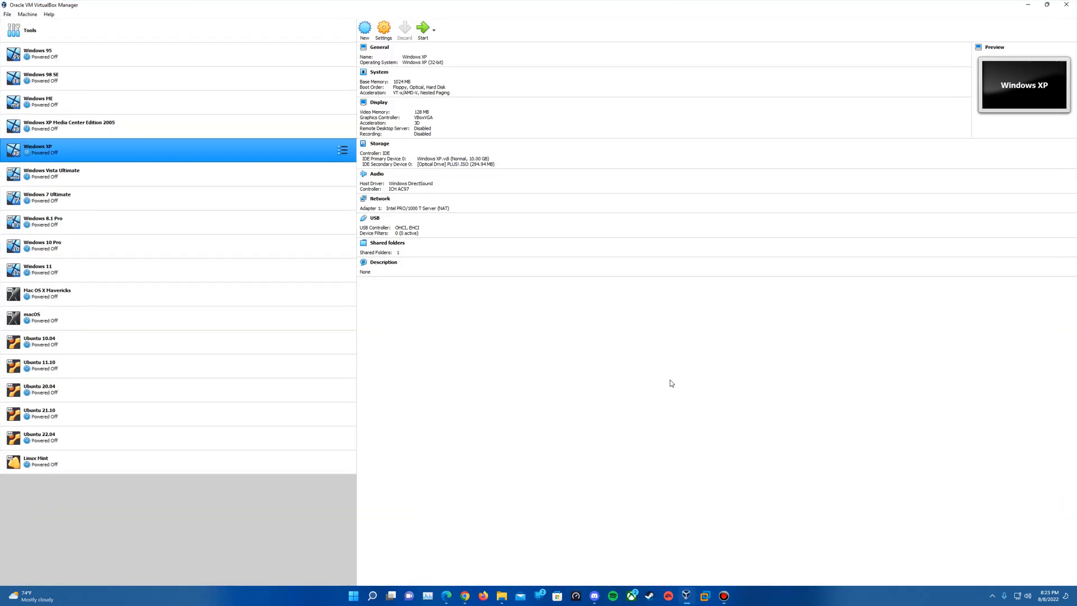
mouse_move(396, 316)
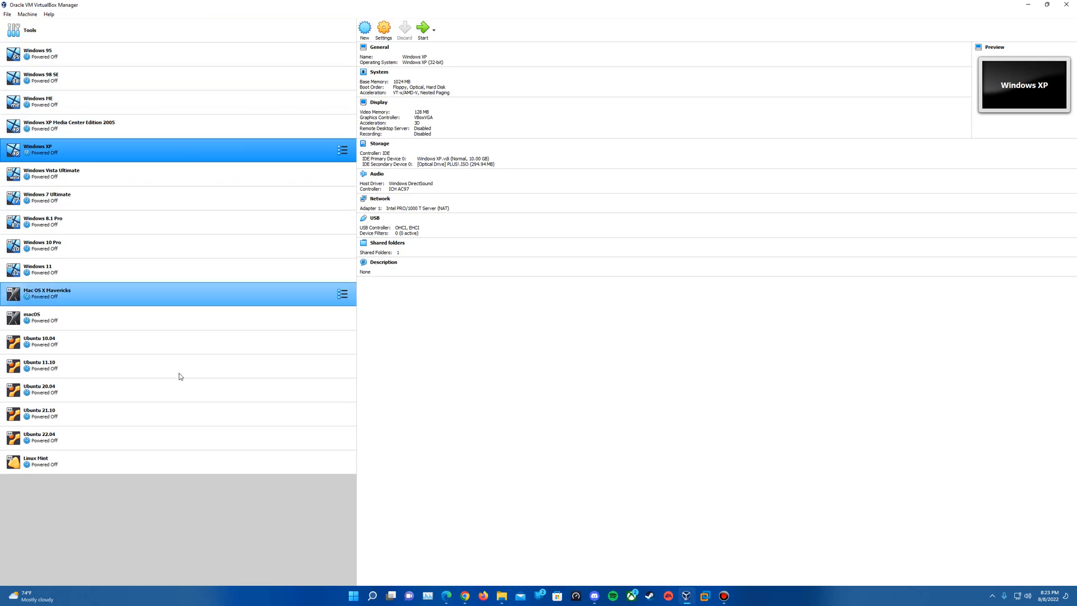
click(179, 439)
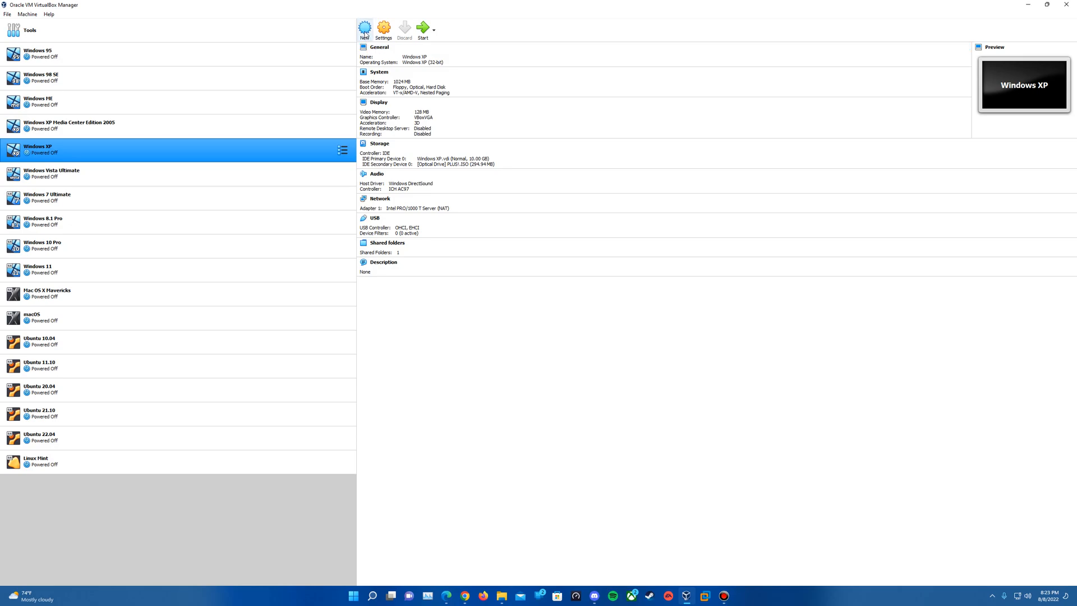
Step: Create a new VM named 'Windows Server 2008 R2' with version Windows 2008 (64-bit)
click(364, 30)
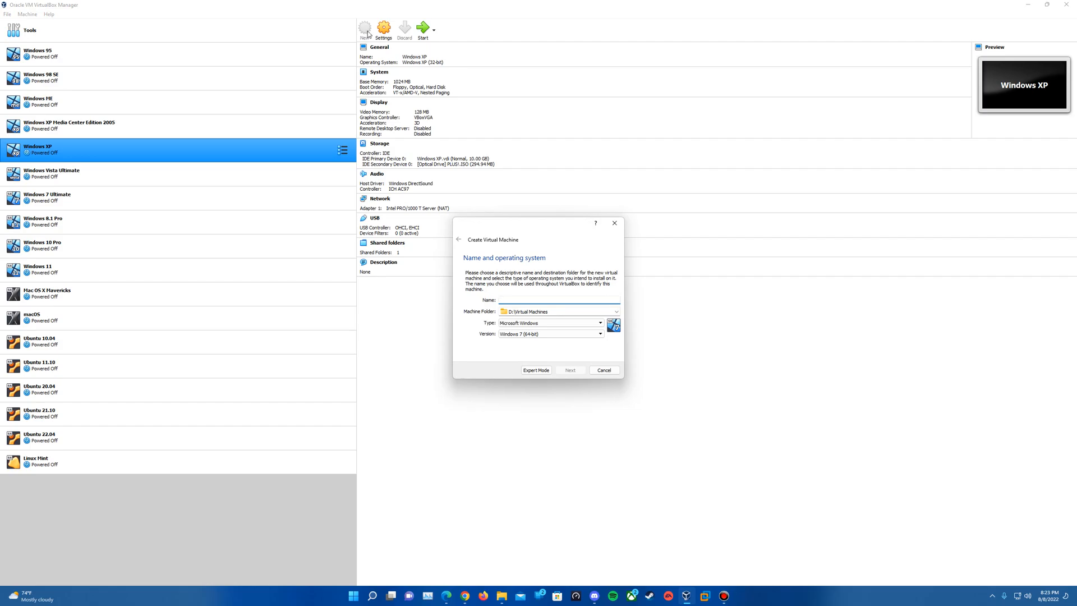
text(Windows Server 2008)
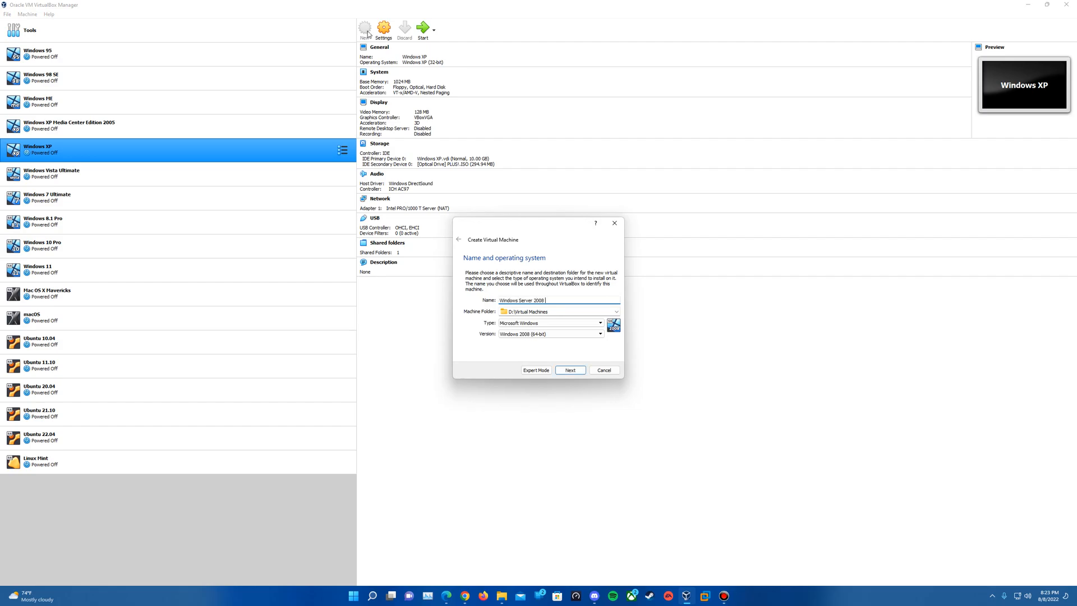
text(R2)
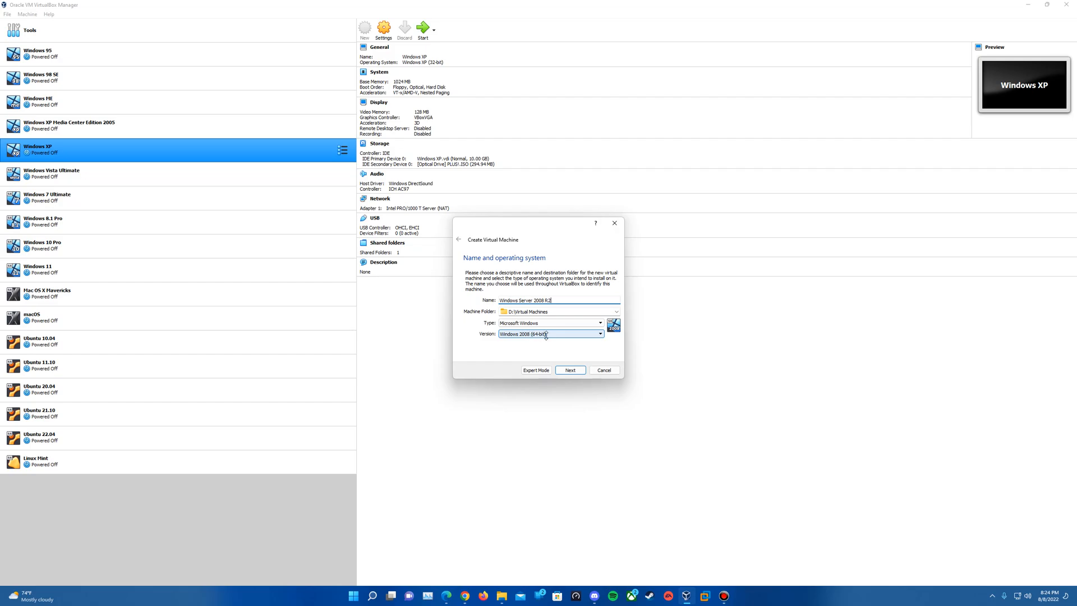
click(600, 334)
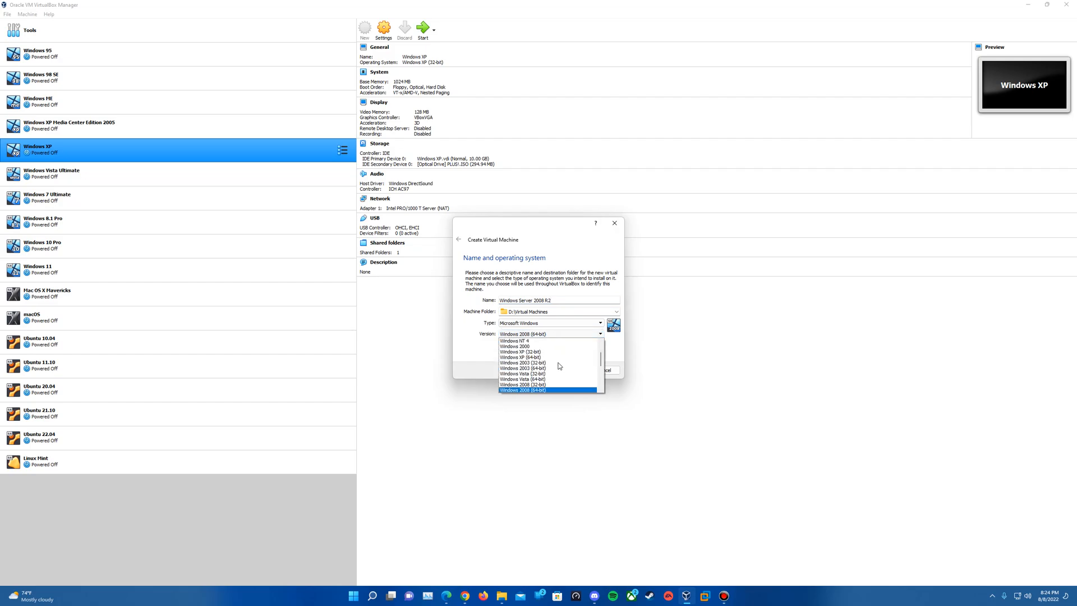
mouse_move(549, 395)
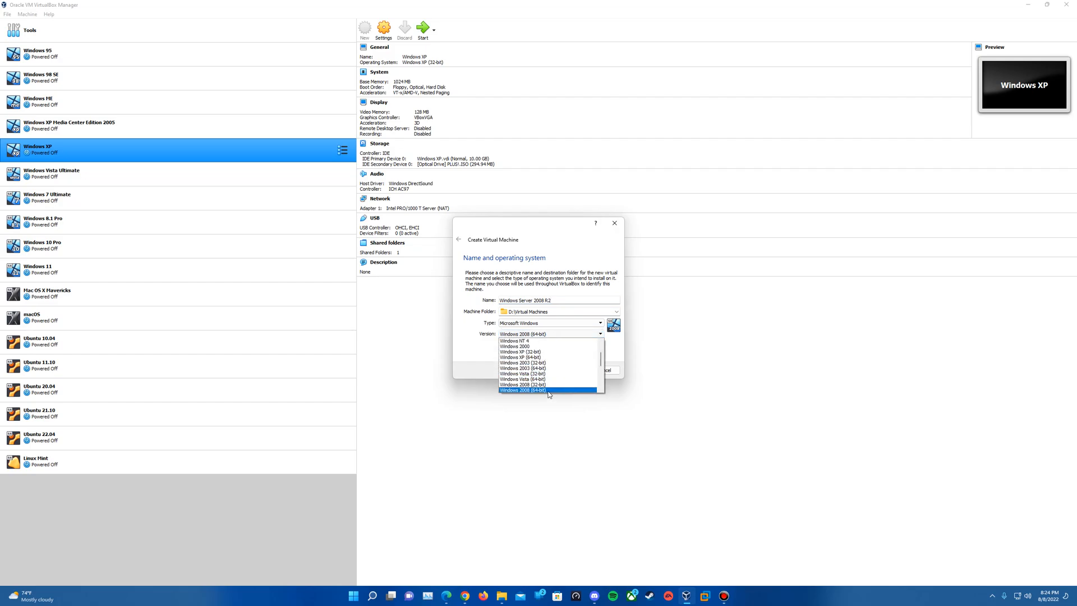
click(526, 391)
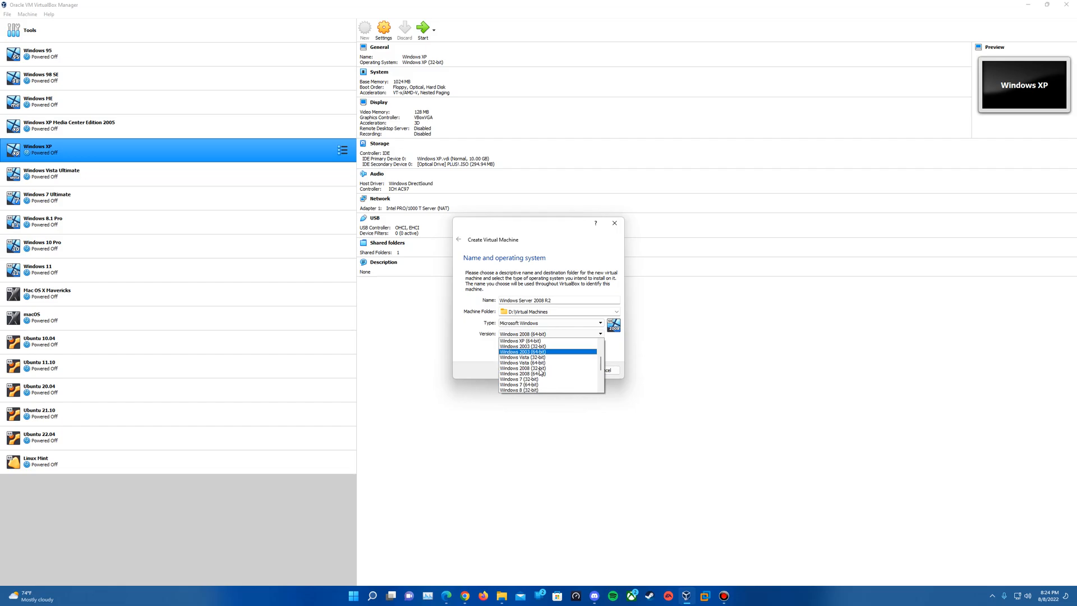
scroll(down, 3)
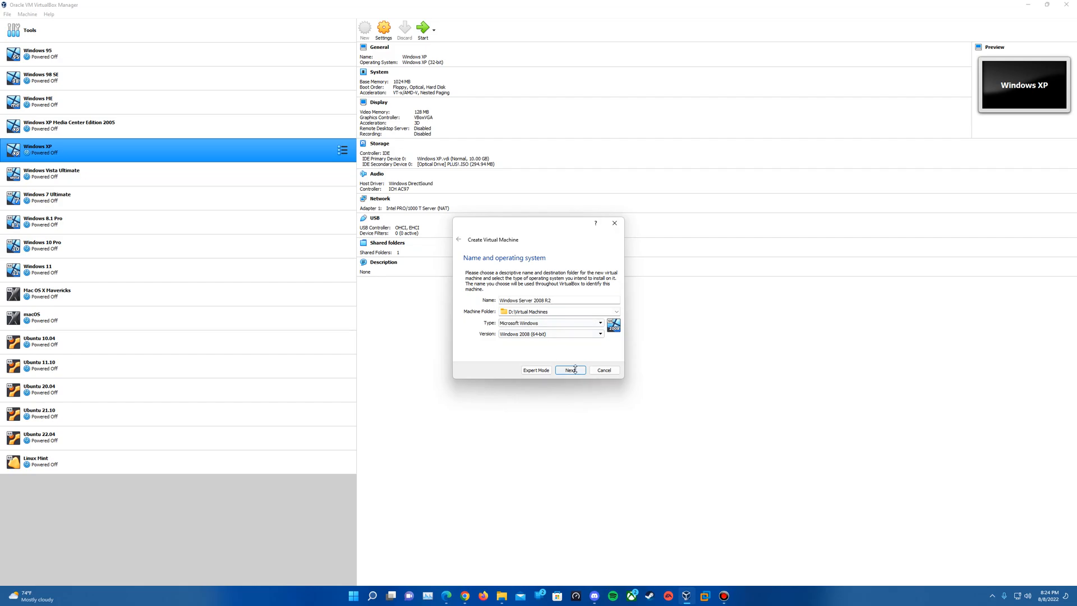
Step: Allocate 4096 MB of memory and continue to the hard disk step
click(570, 369)
text(4096)
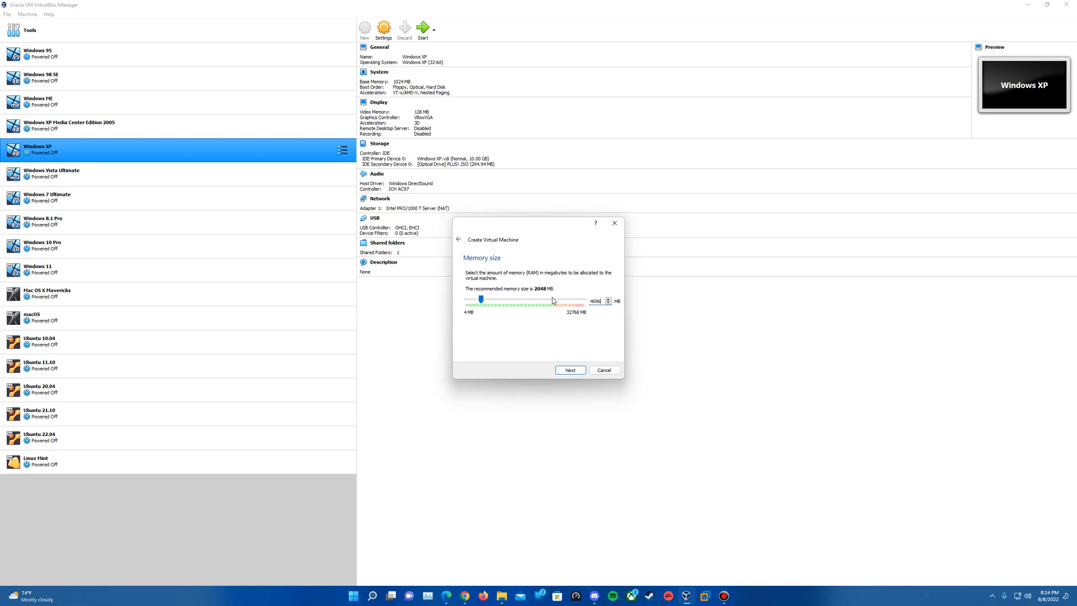
mouse_move(543, 297)
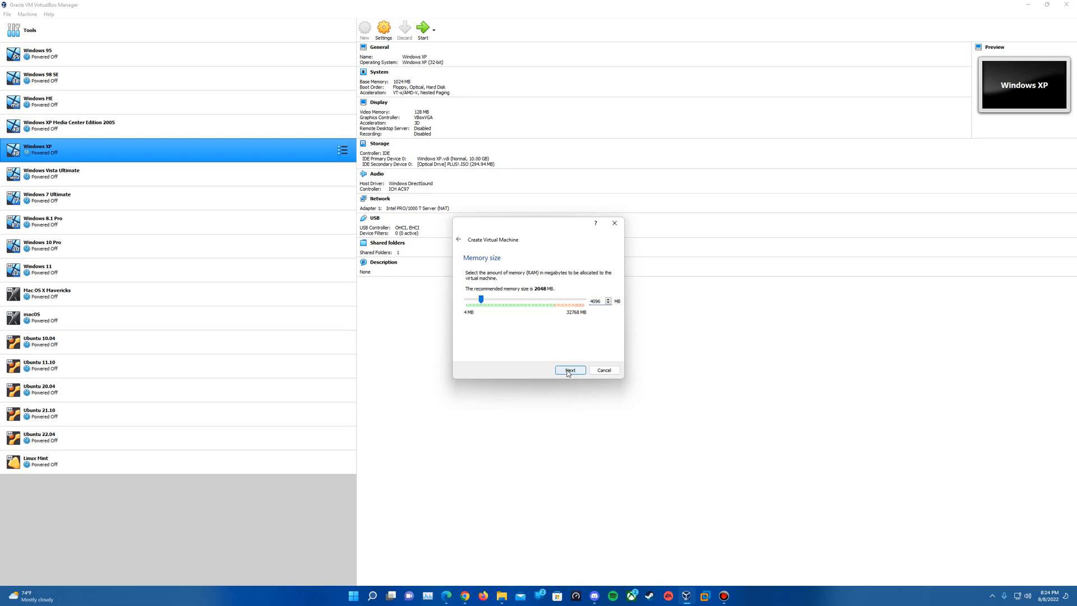
click(570, 371)
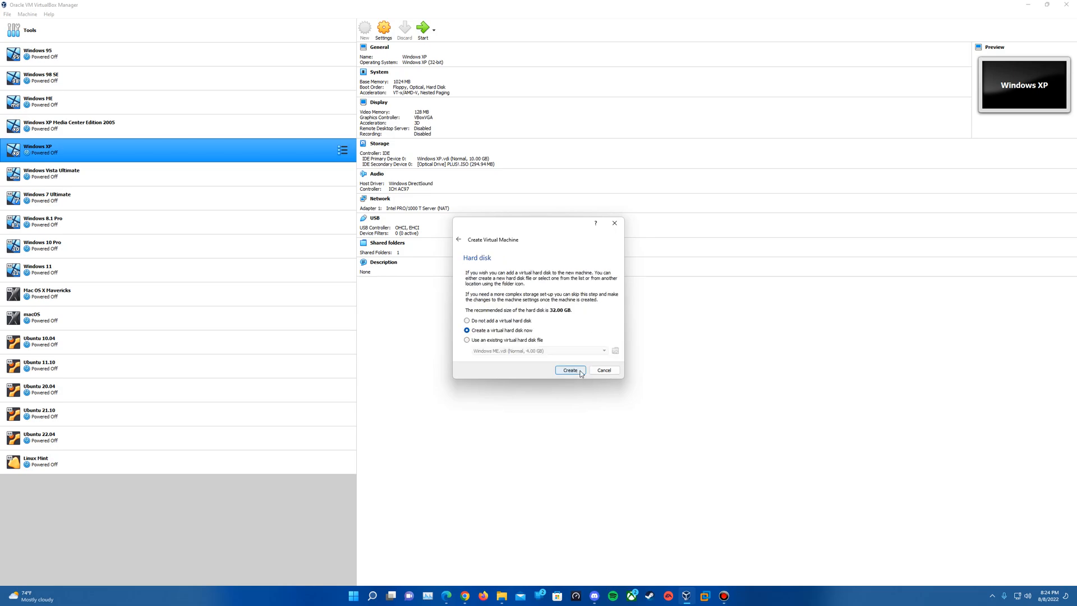
mouse_move(519, 321)
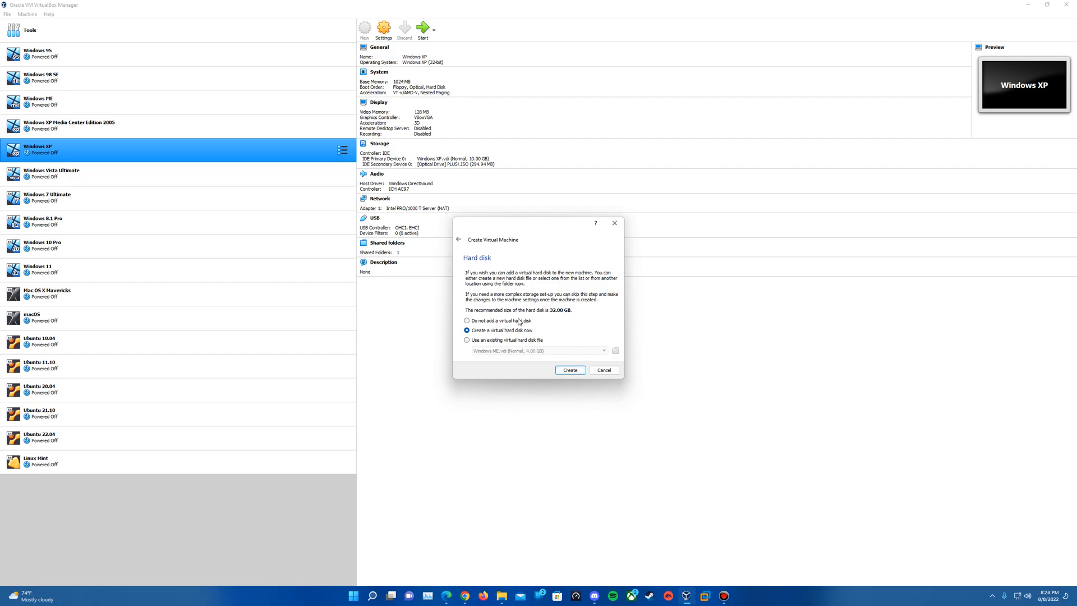
mouse_move(557, 307)
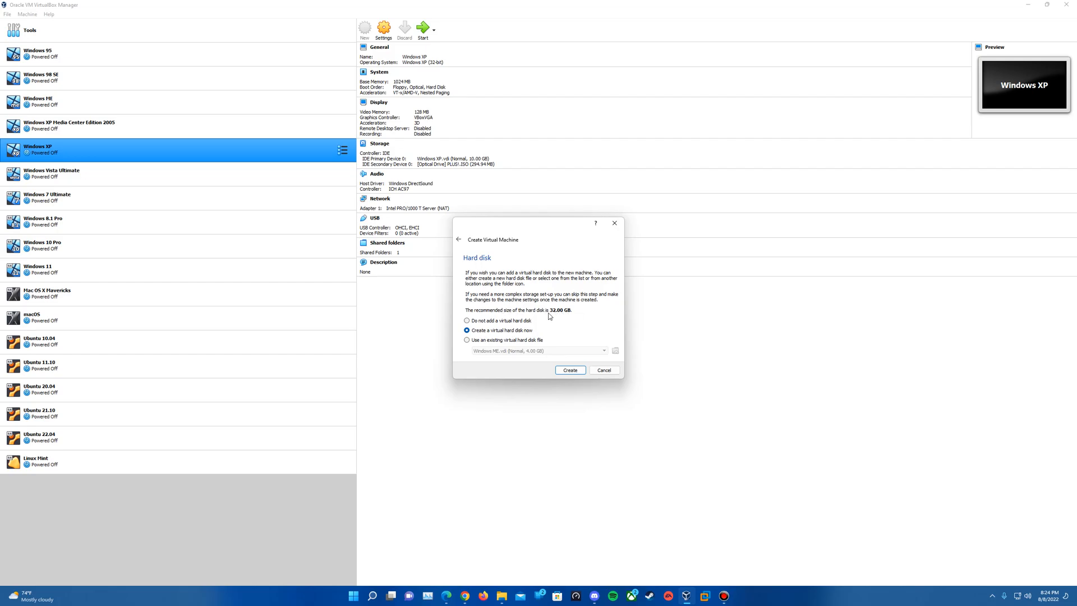
Step: Begin creating a new virtual hard disk with VDI as the file type
click(569, 369)
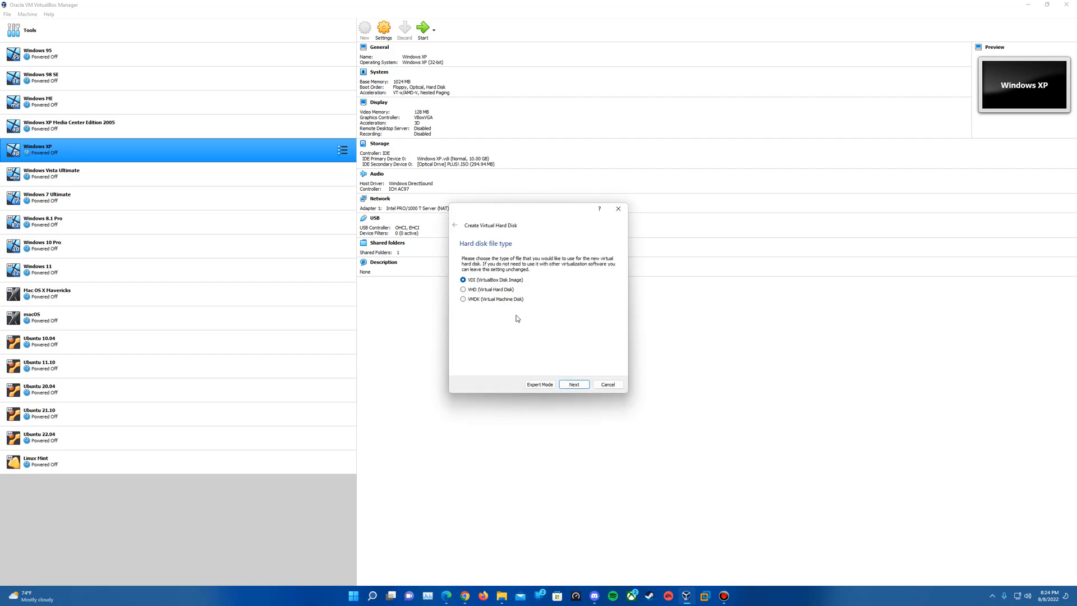
mouse_move(493, 350)
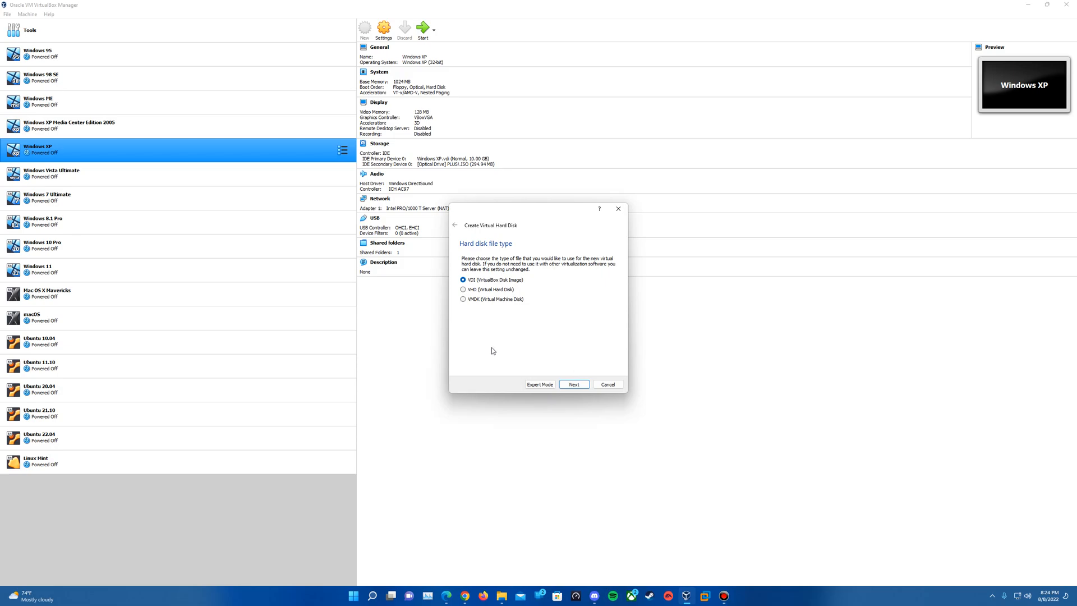
mouse_move(487, 349)
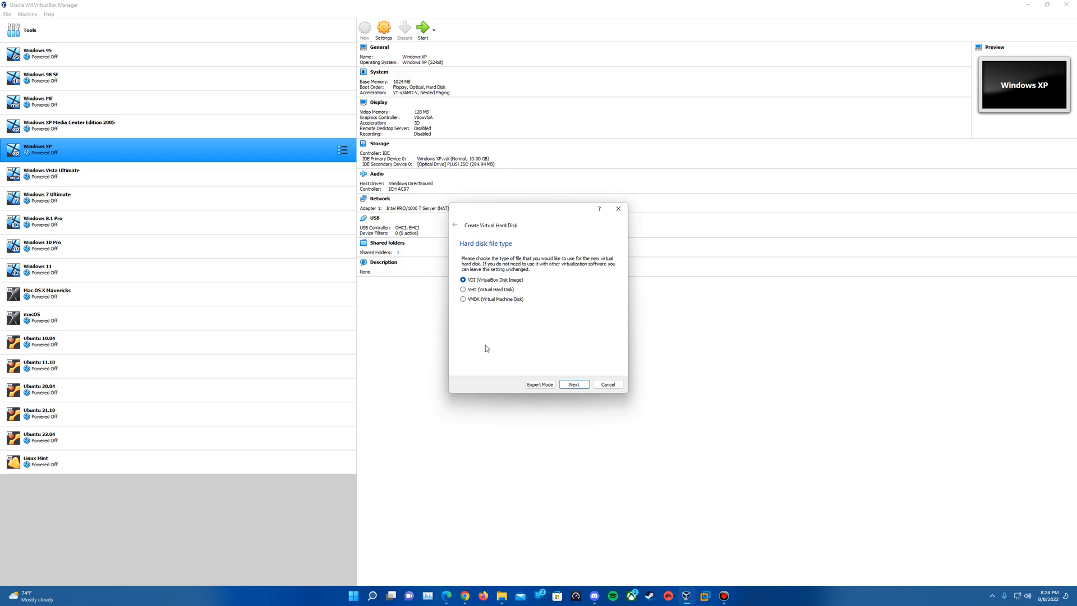
mouse_move(483, 295)
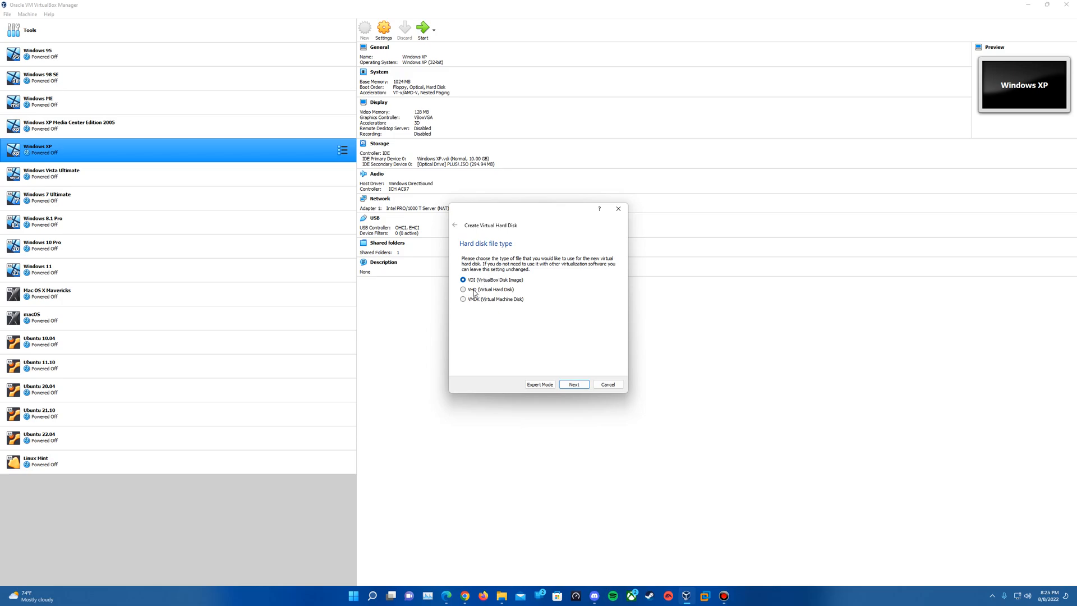
mouse_move(488, 297)
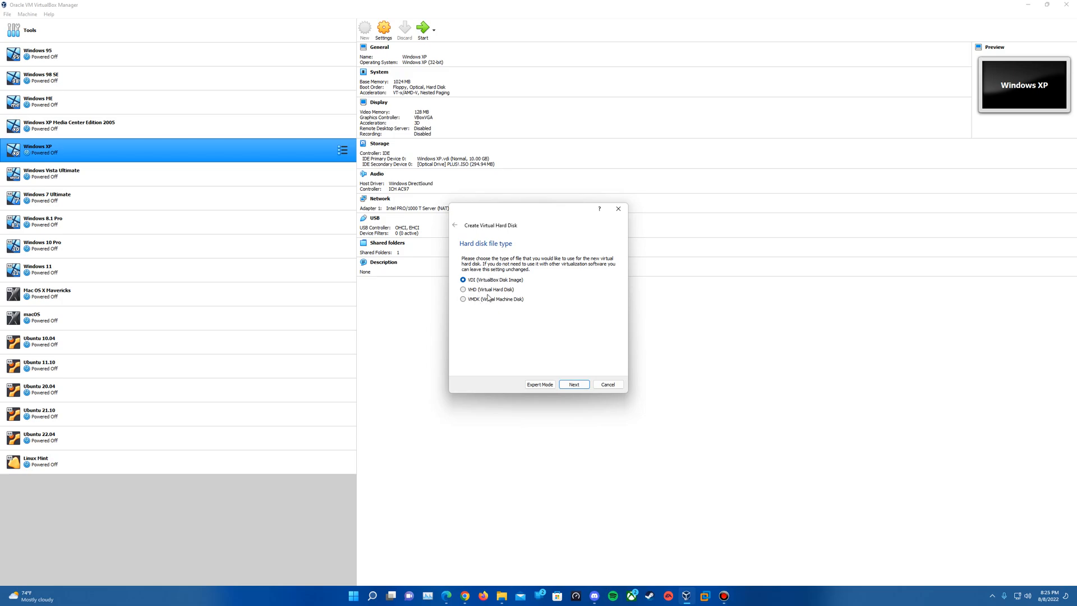
mouse_move(522, 319)
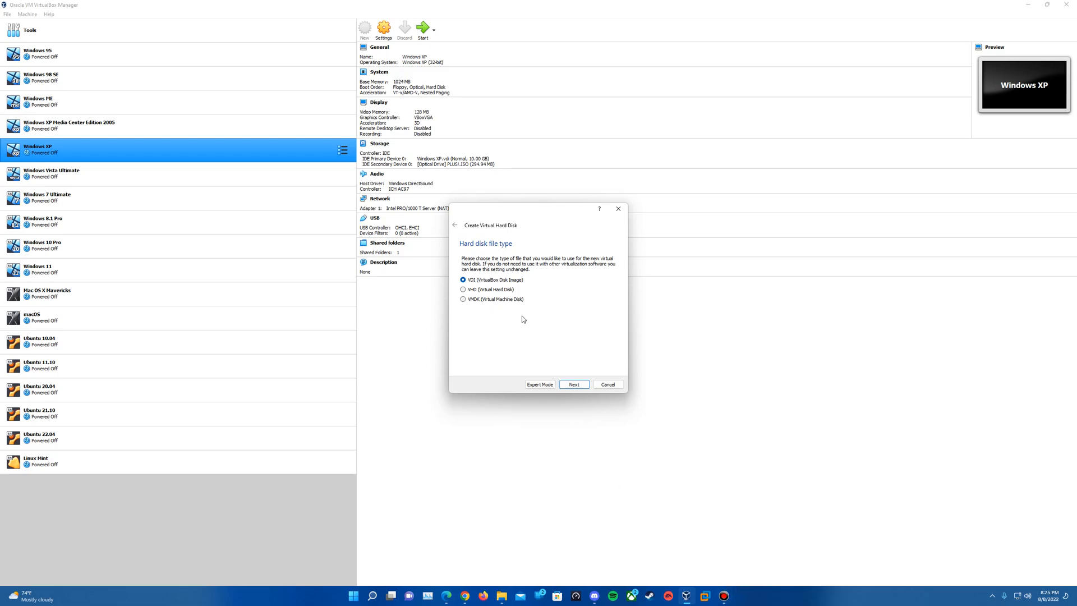
mouse_move(515, 323)
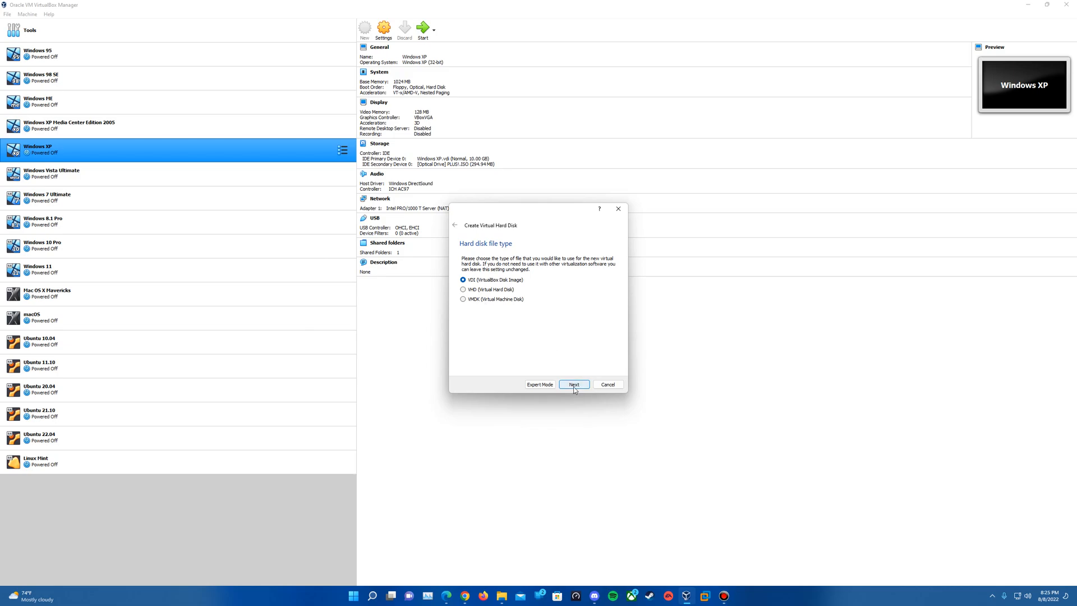
Step: Keep VDI and dynamically allocated storage, reaching the disk location and size step
click(574, 384)
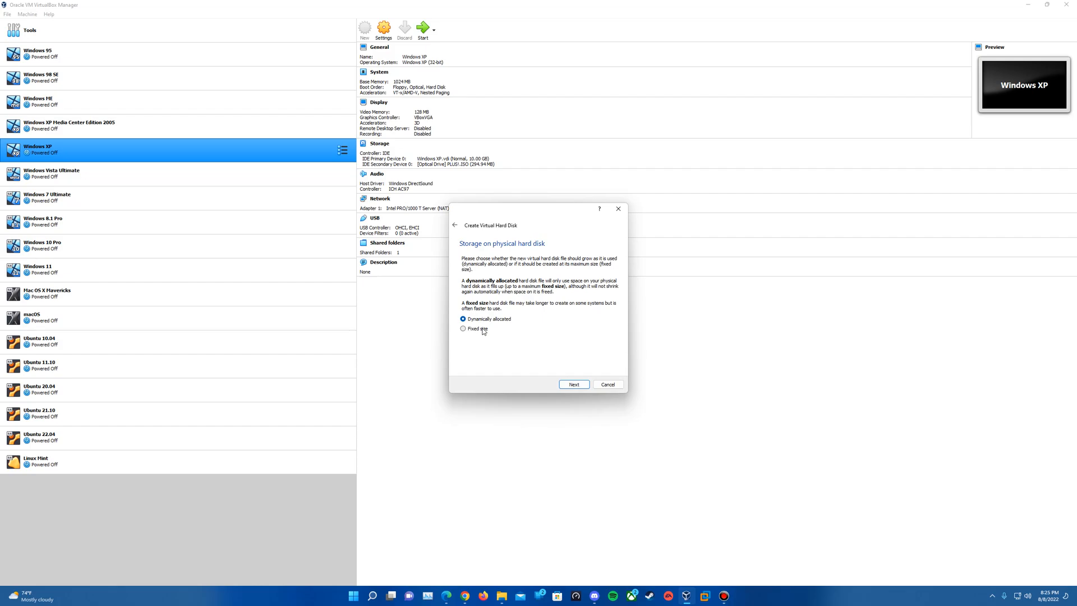
mouse_move(480, 328)
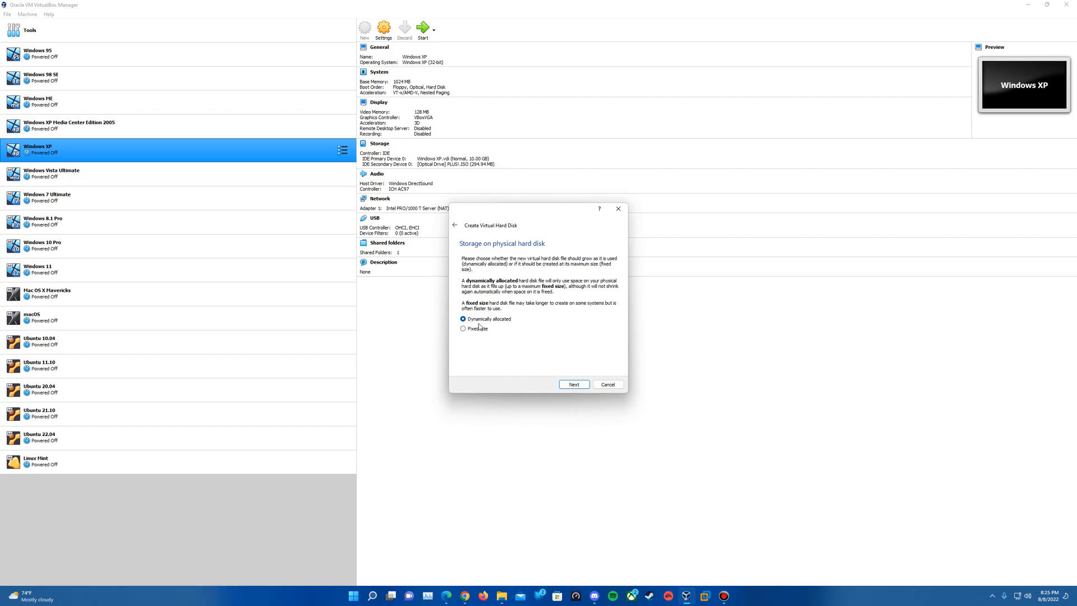
mouse_move(497, 325)
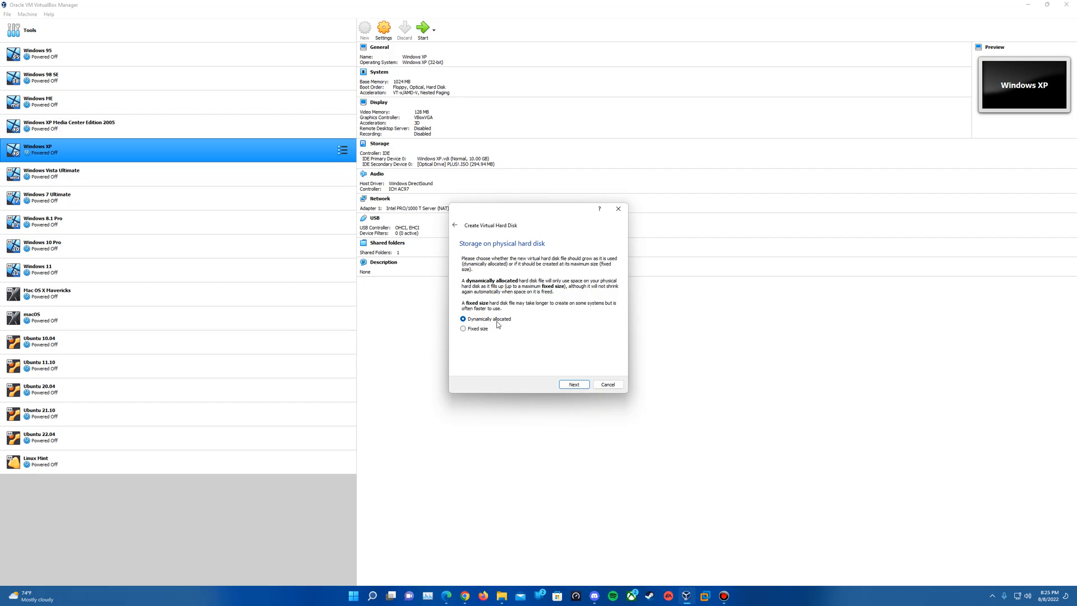
mouse_move(526, 266)
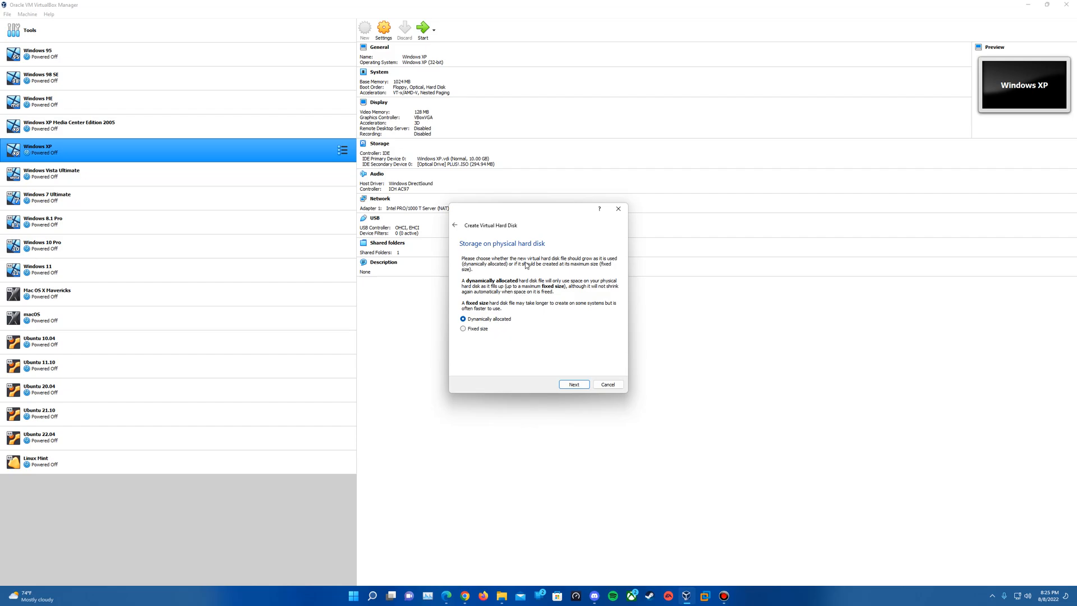
click(574, 384)
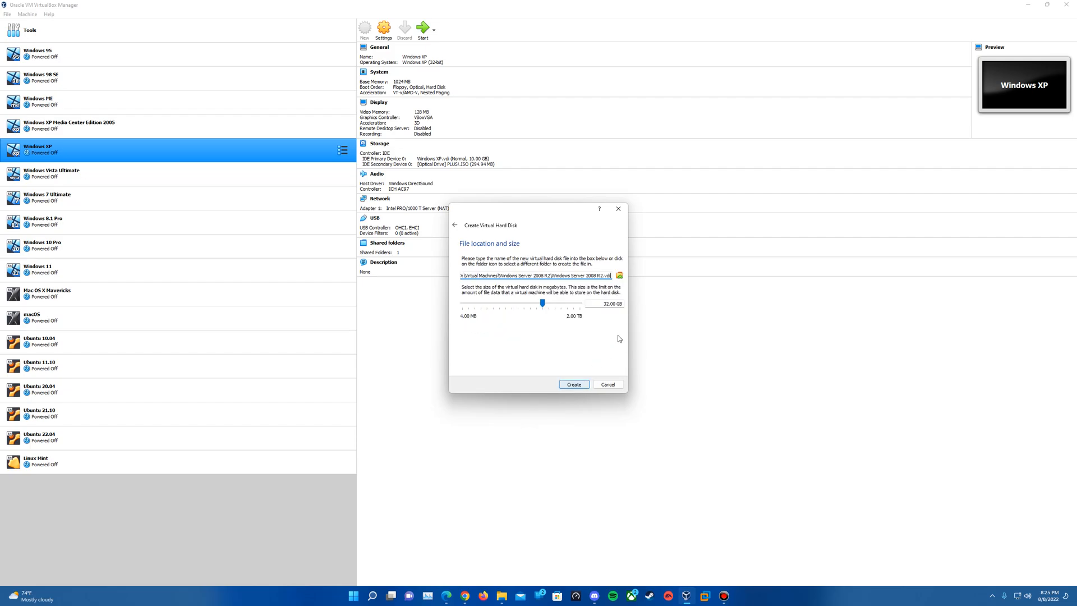
mouse_move(541, 323)
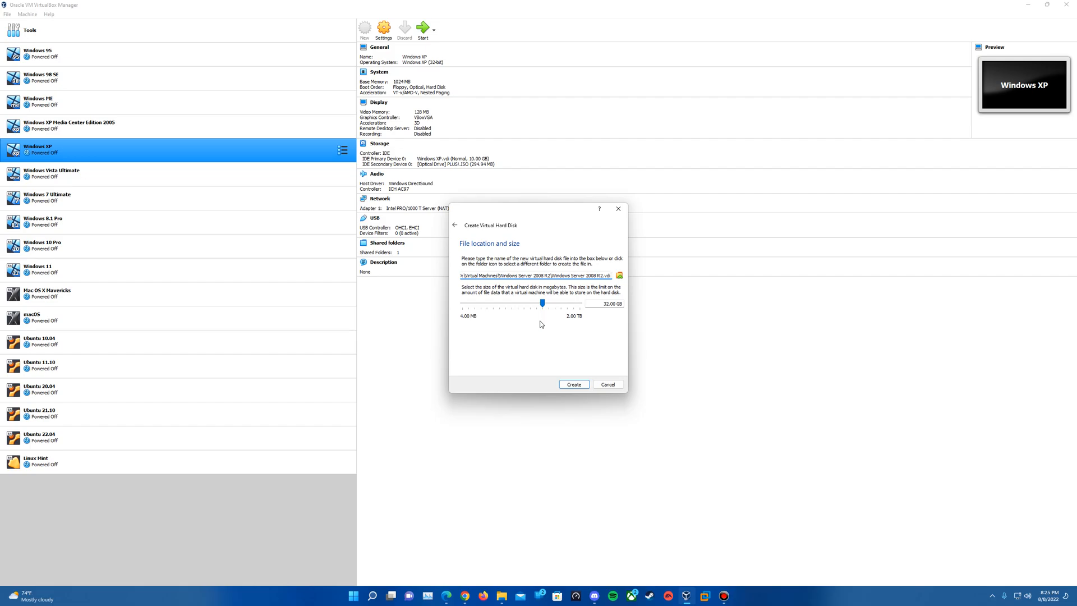
mouse_move(541, 324)
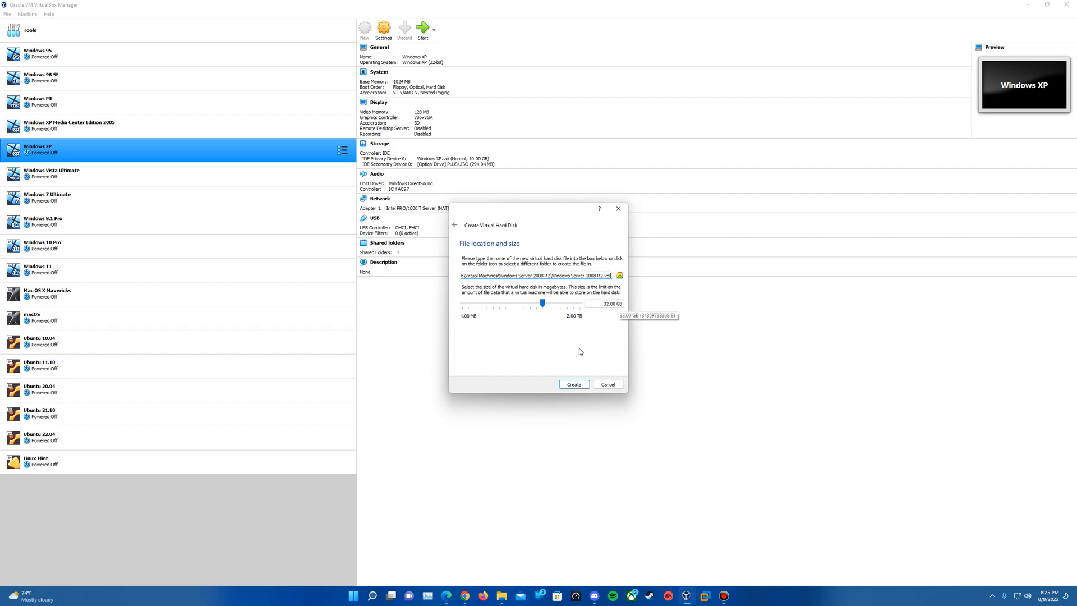
mouse_move(574, 384)
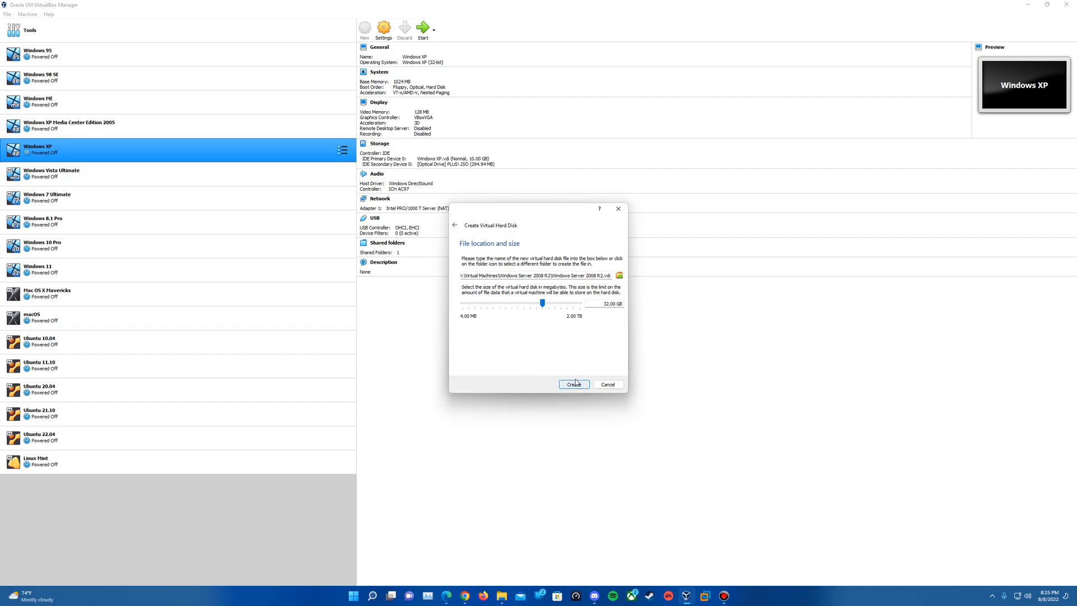
Step: Create the 32 GB virtual disk, finishing the Windows Server 2008 R2 machine
click(573, 383)
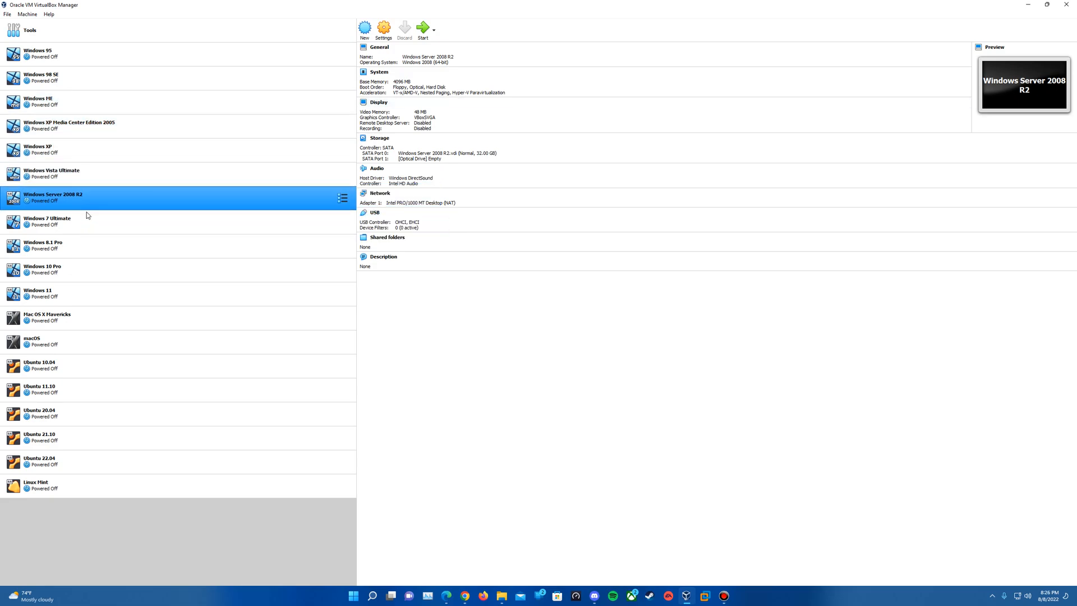
mouse_move(253, 191)
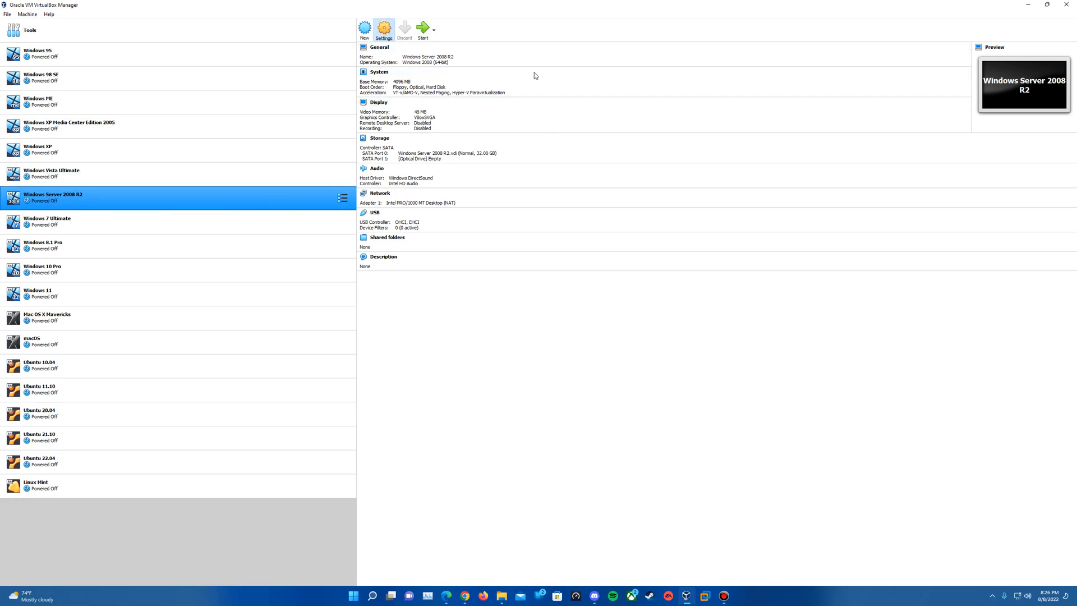
Step: Bring up the settings of the Windows Server 2008 R2 machine
click(383, 28)
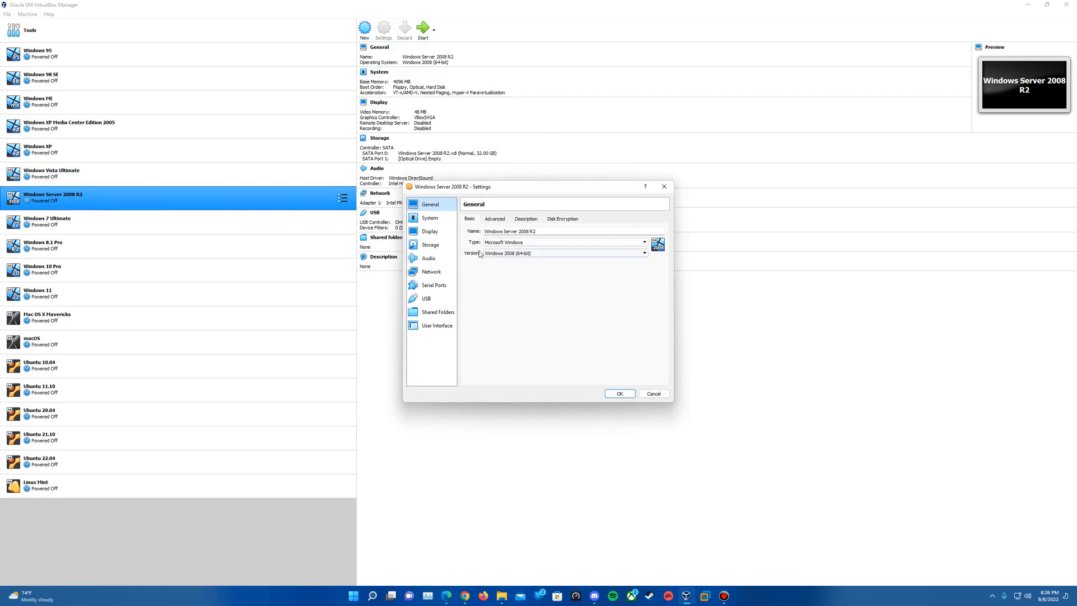
Step: In Storage, select the empty optical drive and browse for a disc image file
click(430, 245)
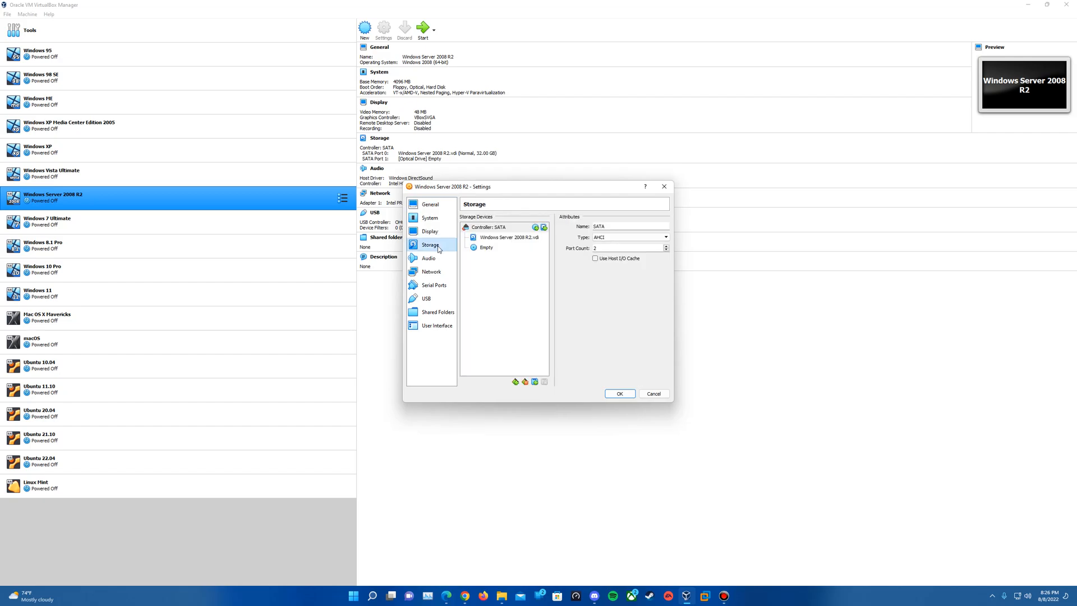
mouse_move(517, 282)
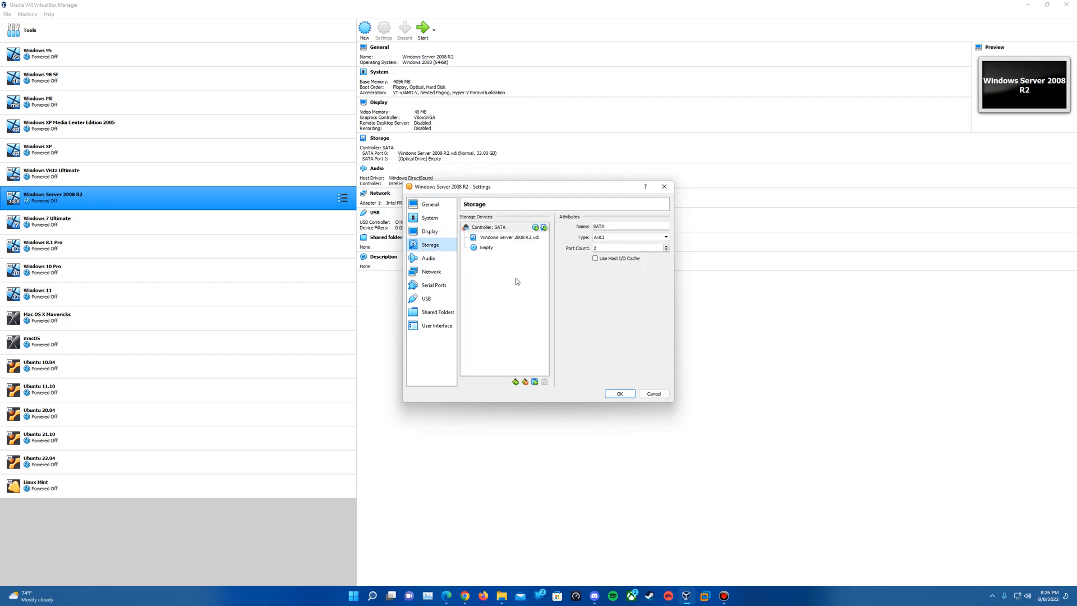
click(486, 248)
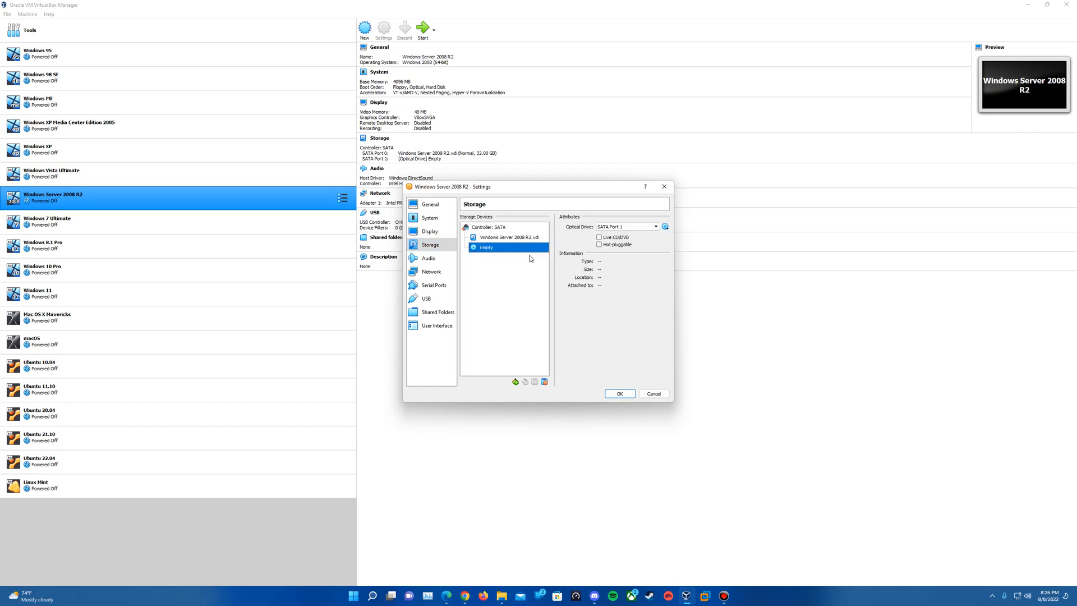
mouse_move(665, 226)
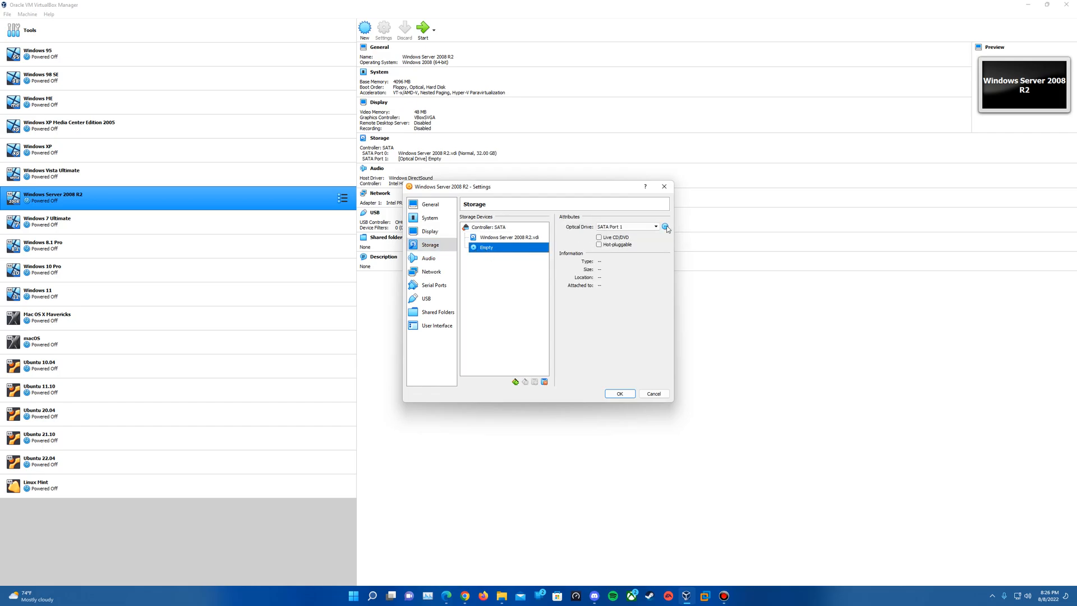
click(665, 227)
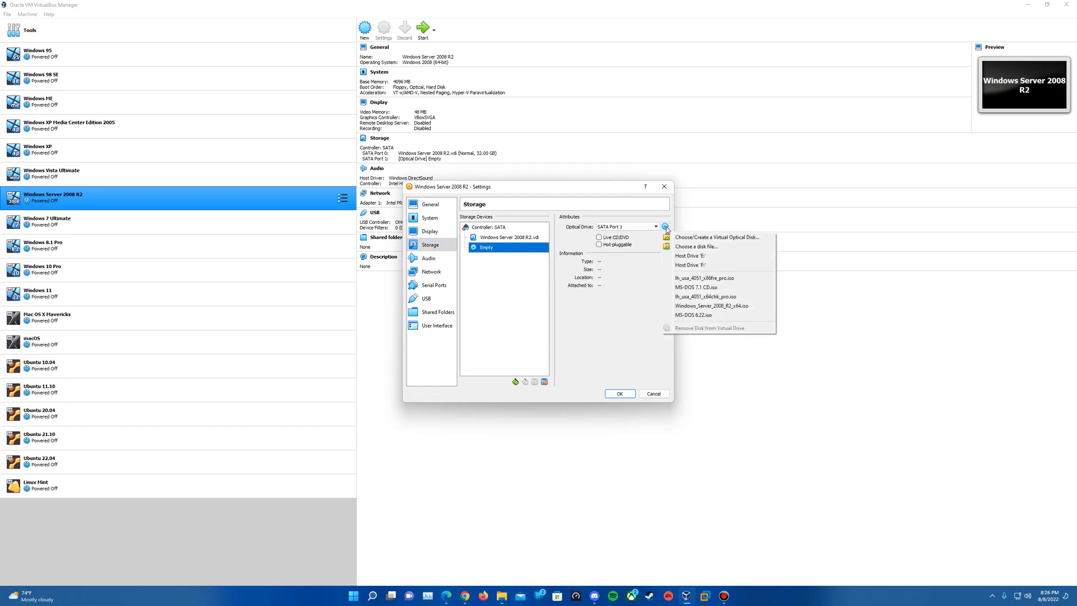
mouse_move(714, 237)
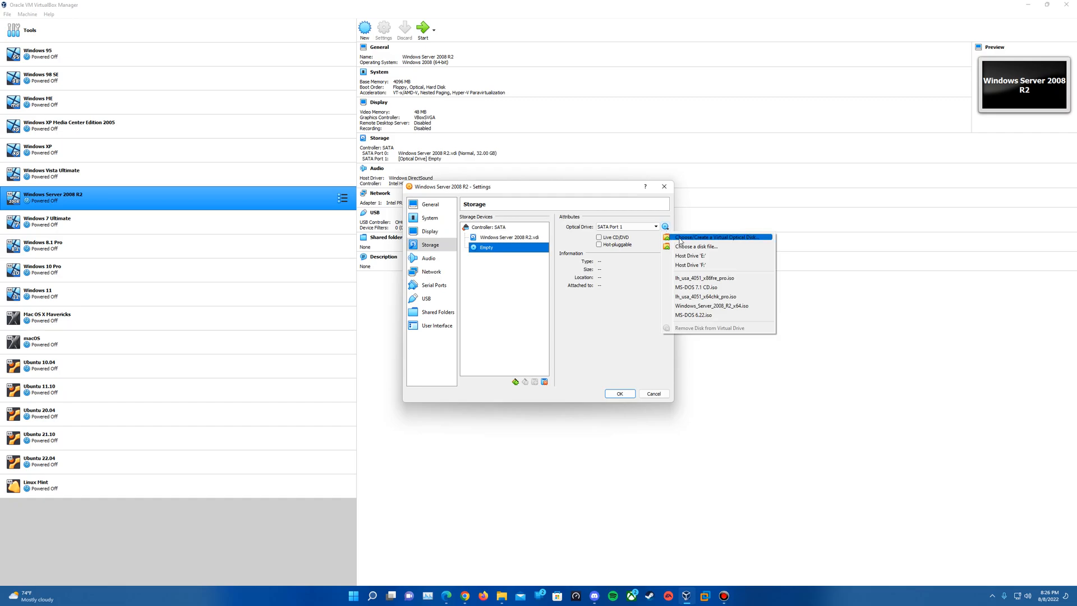
mouse_move(711, 247)
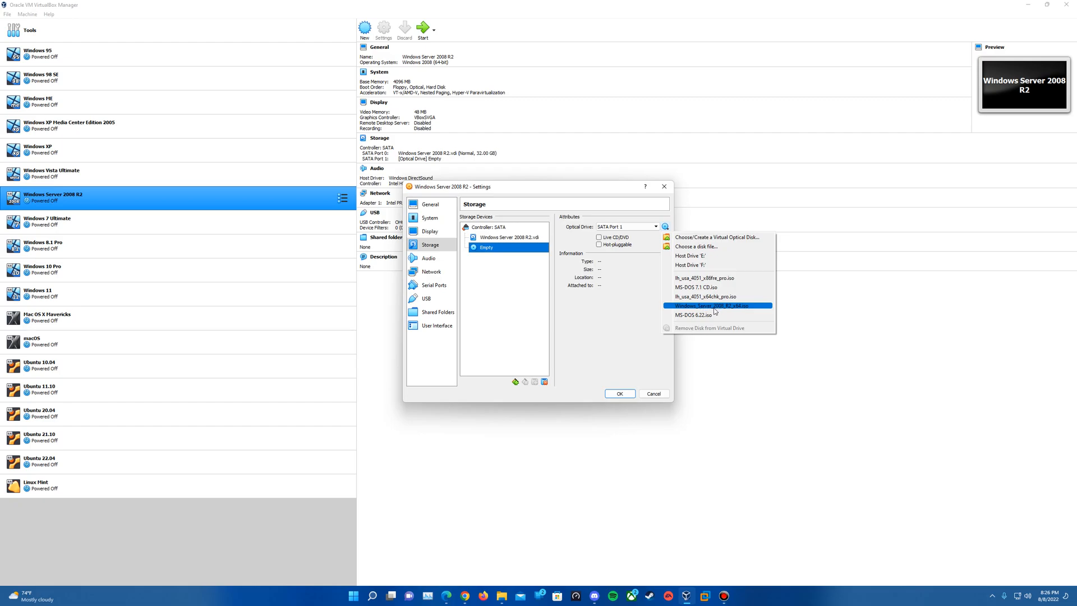
mouse_move(739, 309)
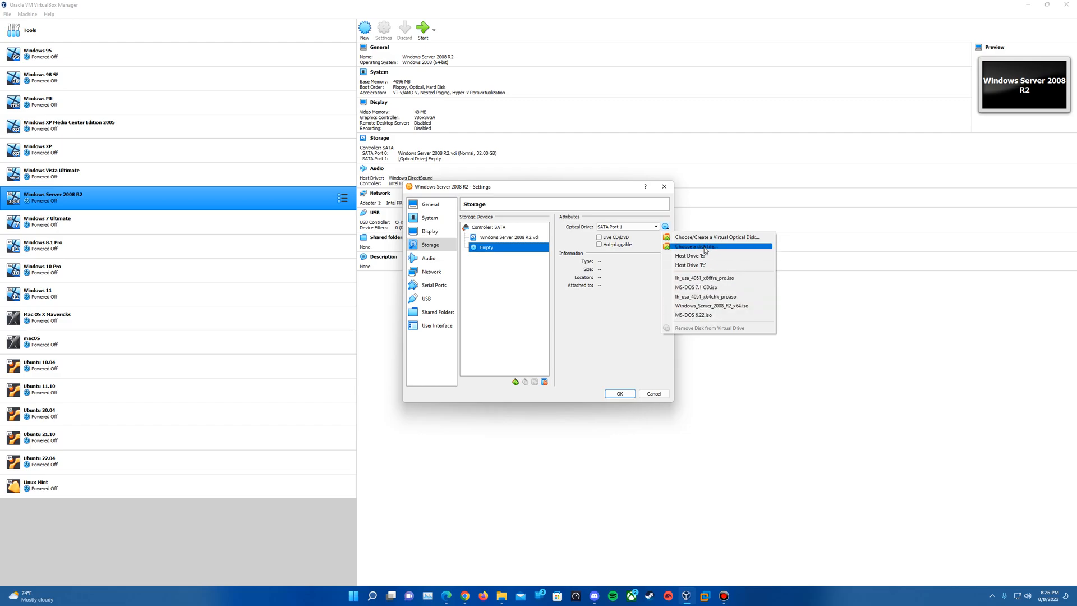
click(691, 247)
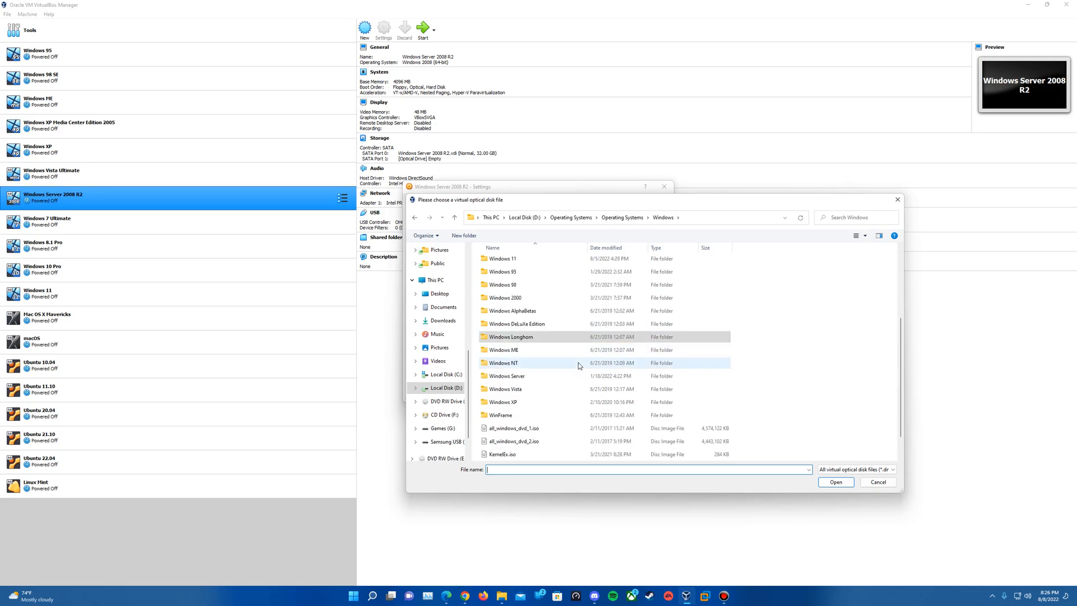
Step: Attach Windows_Server_2008_R2_x64.iso from Windows Server > Windows Server 2008 to the optical drive
double_click(506, 376)
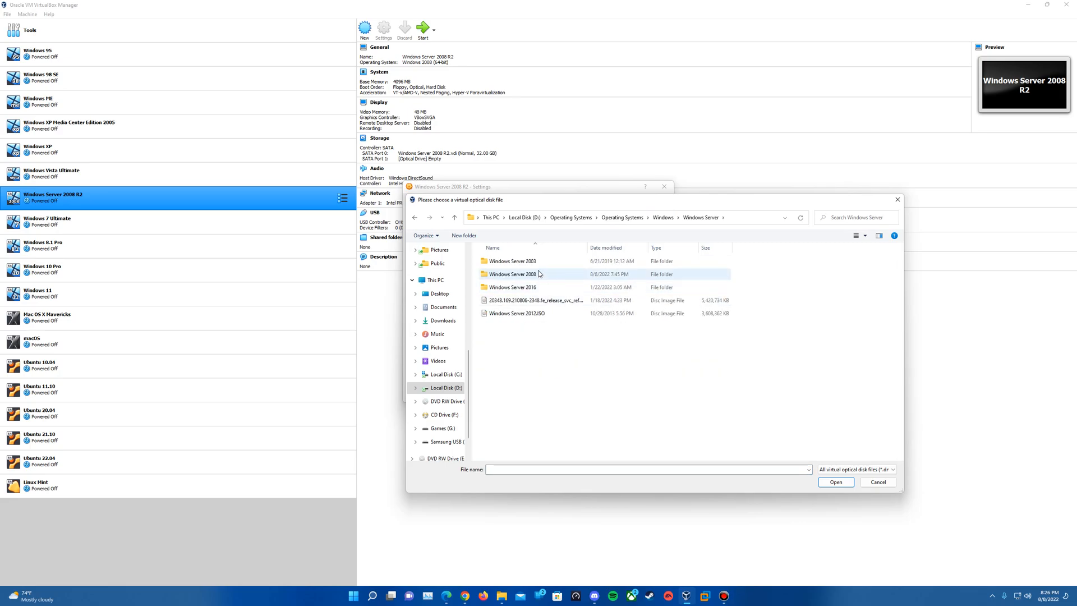
double_click(510, 275)
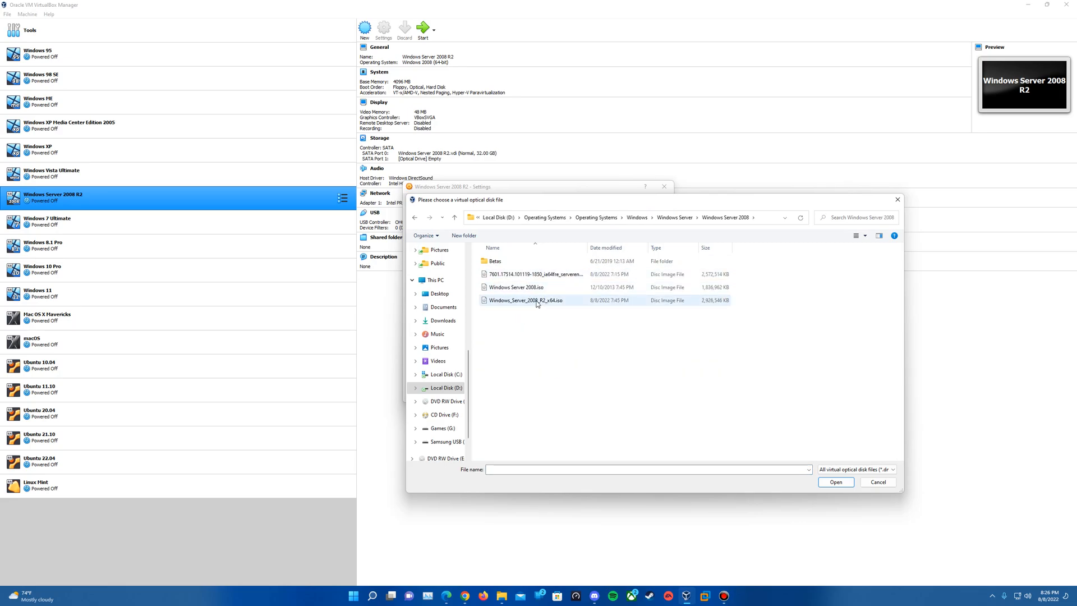
click(835, 482)
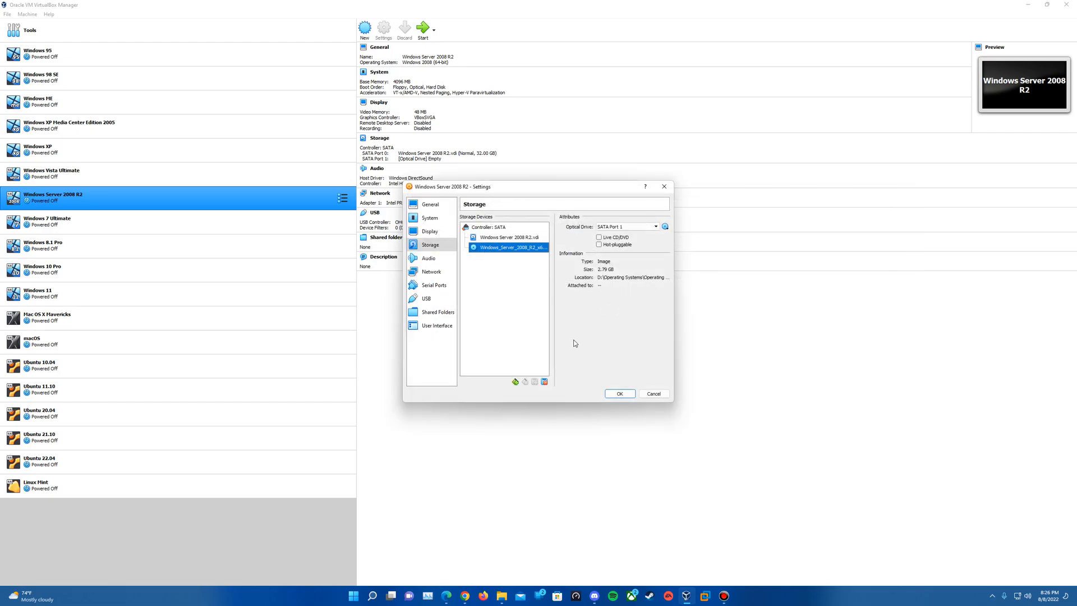
Step: Save the settings with the ISO attached and start the Windows Server 2008 R2 machine
click(618, 394)
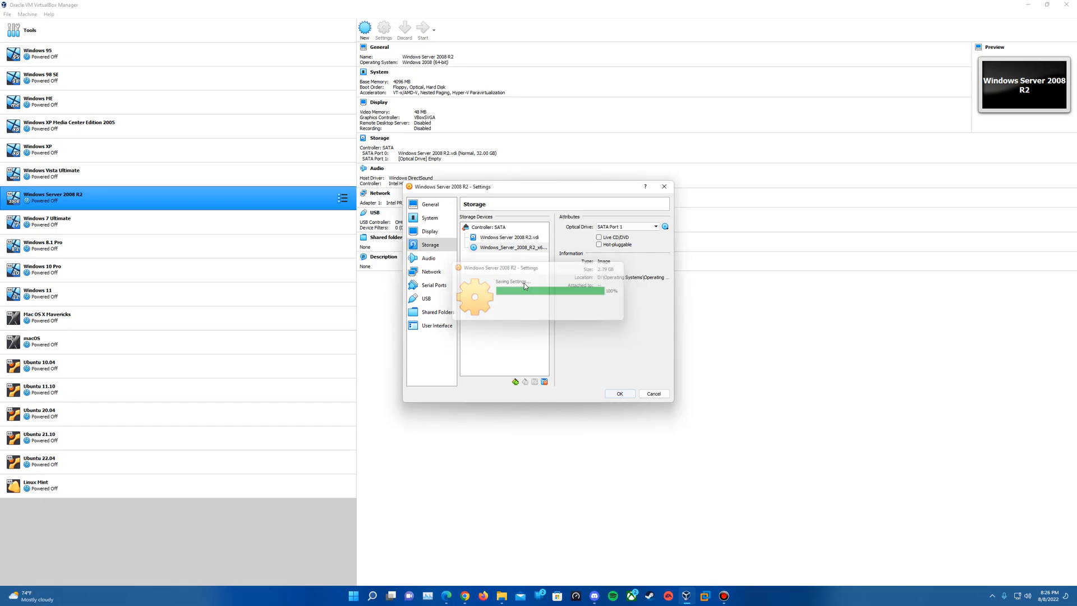
click(619, 394)
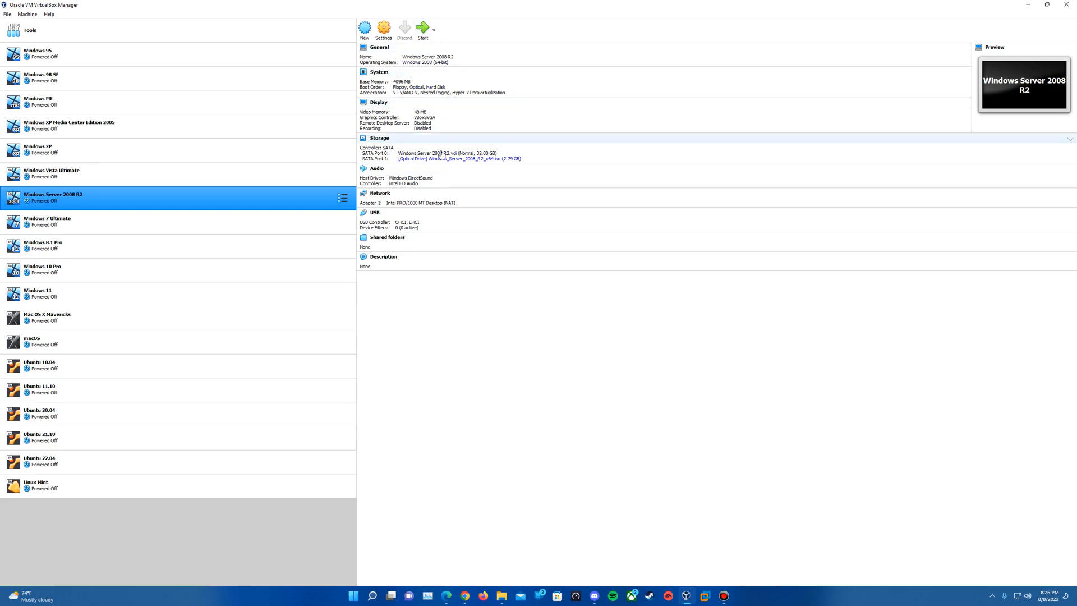
mouse_move(423, 28)
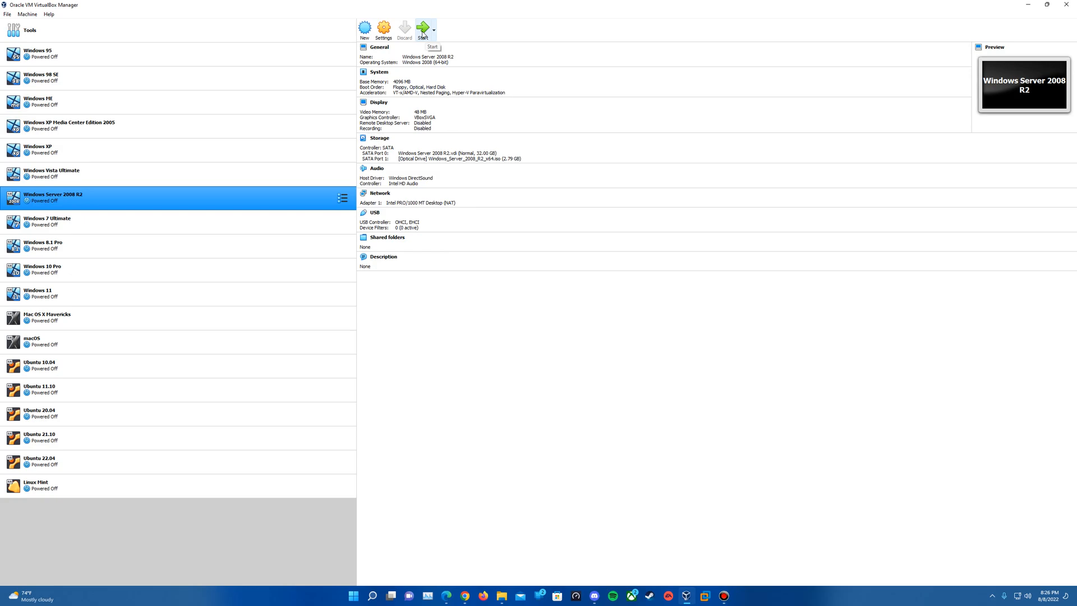
click(422, 28)
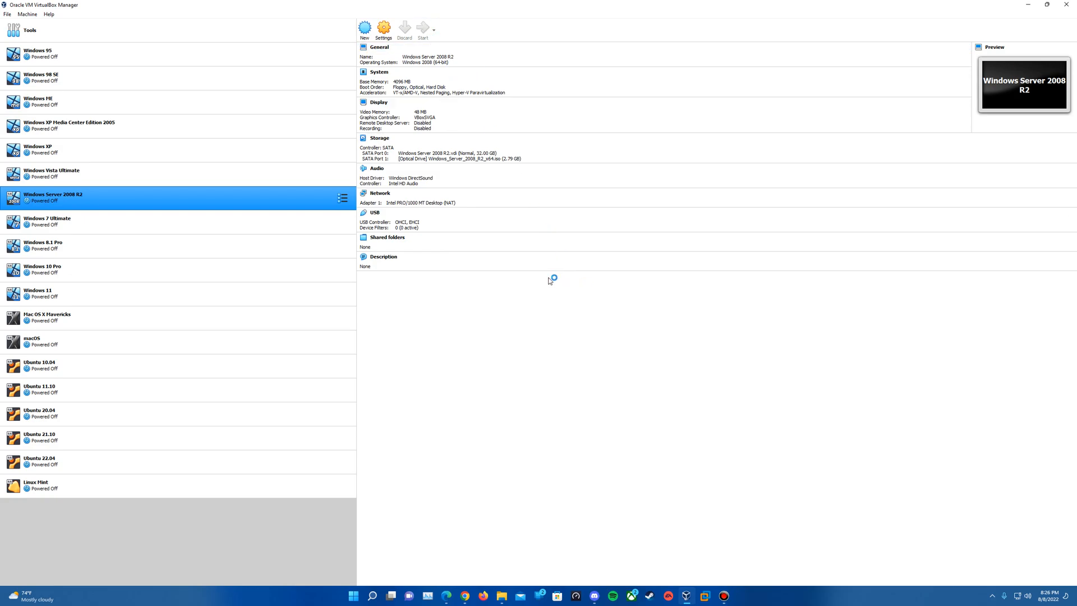
click(422, 29)
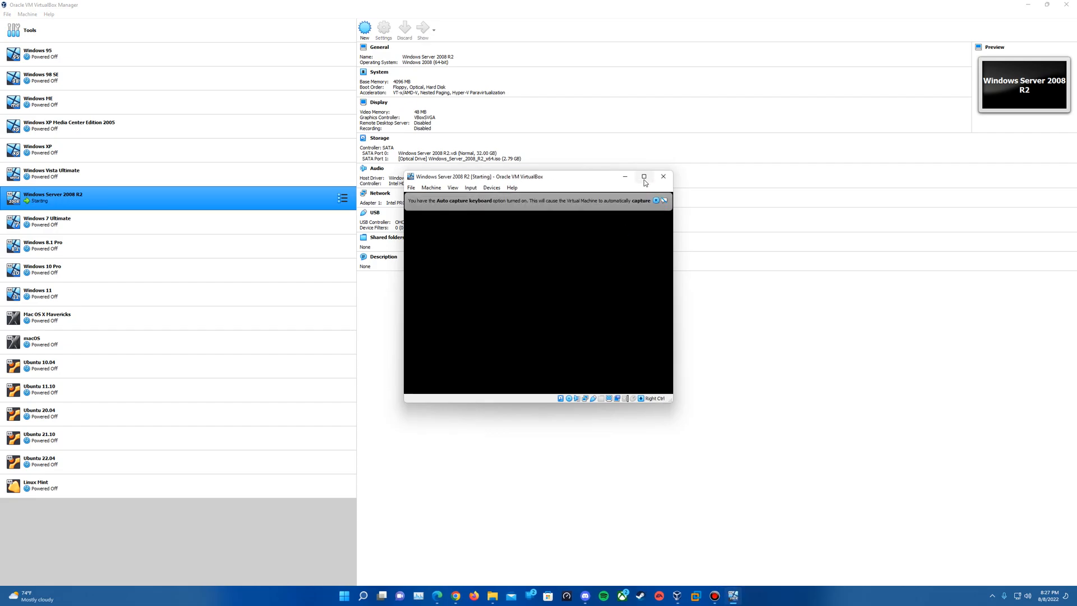
Step: Maximize the VM window while the guest boots to the Install Windows language screen
click(643, 177)
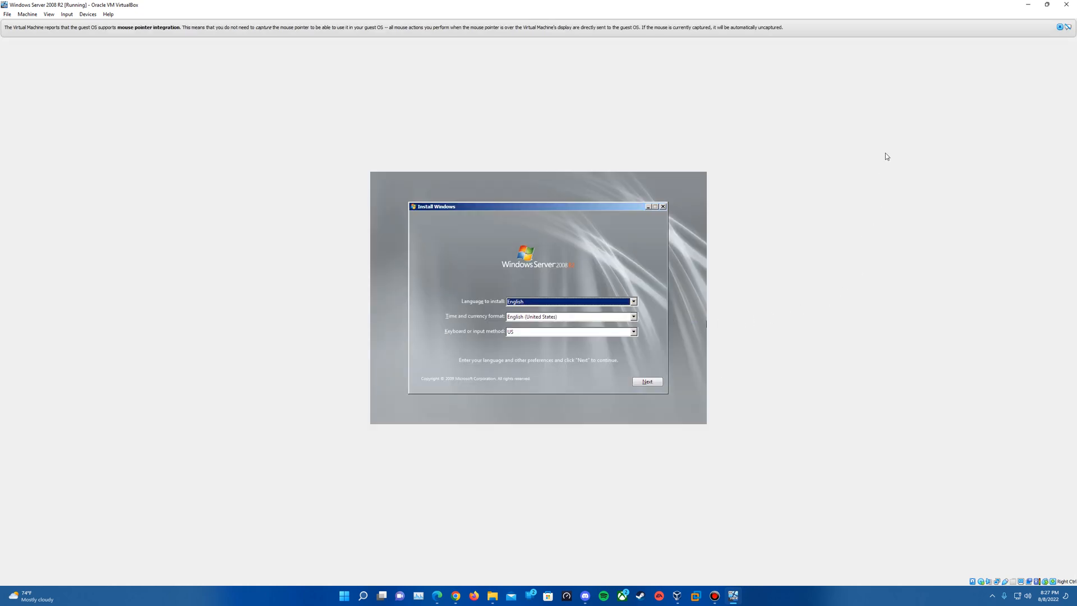
Step: Dismiss the mouse integration banner and keep the English language and US keyboard defaults
click(1066, 27)
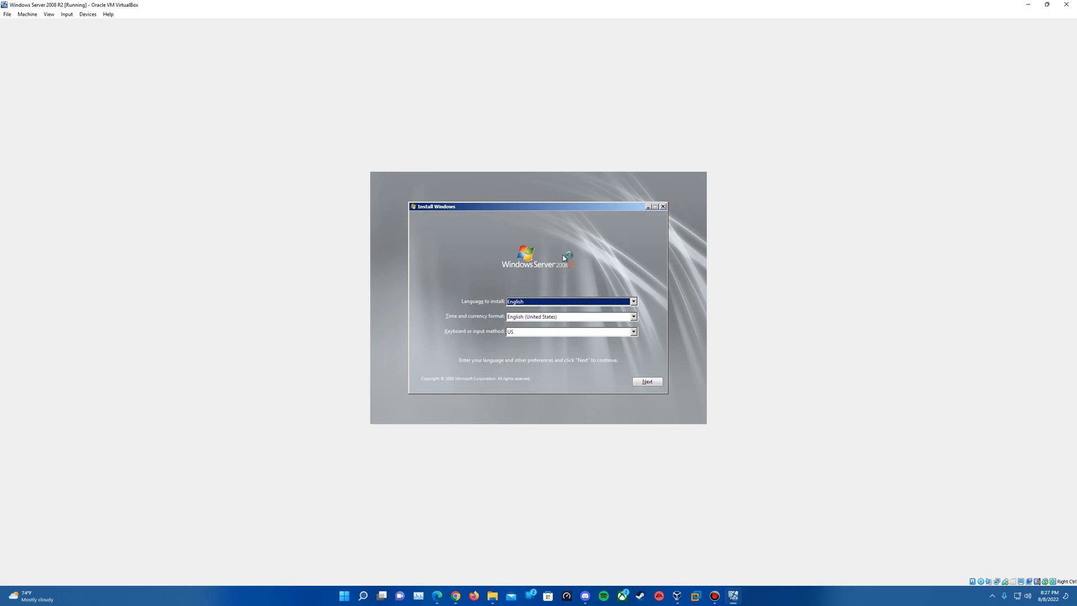
mouse_move(538, 221)
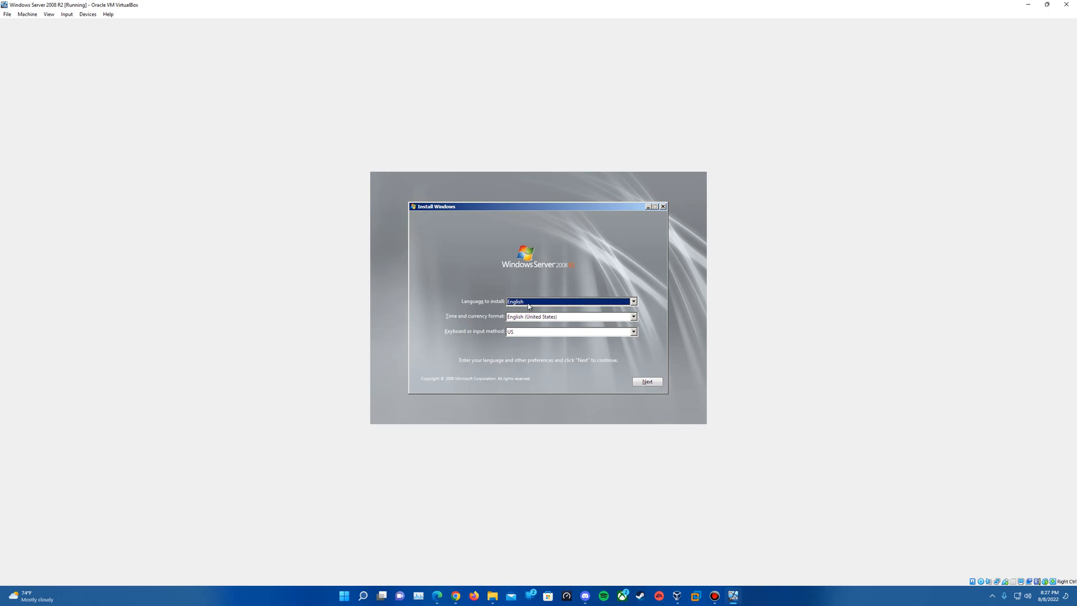
mouse_move(514, 306)
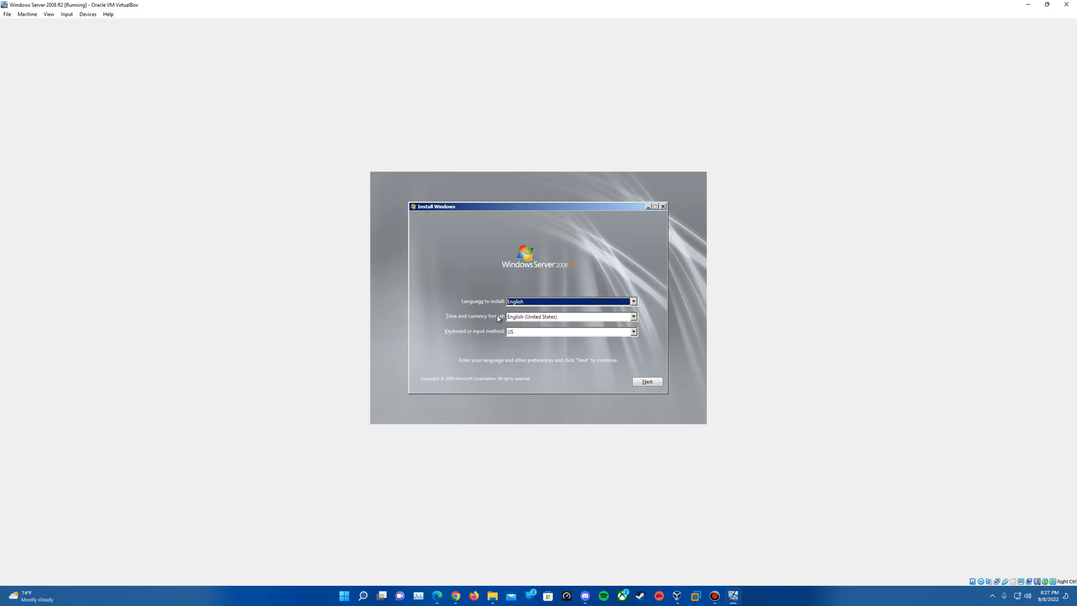
mouse_move(490, 340)
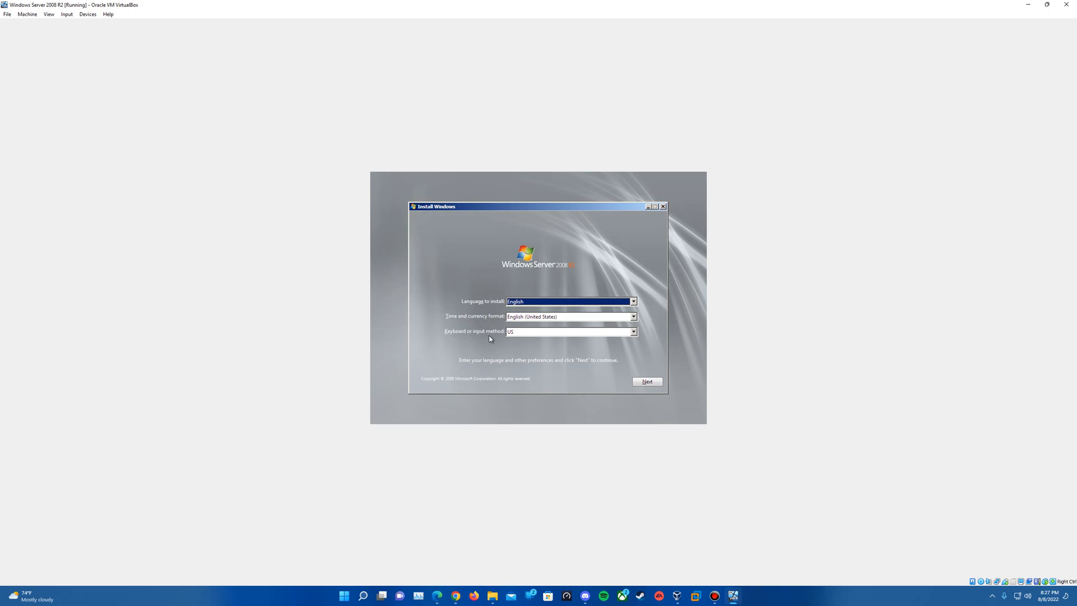
mouse_move(549, 345)
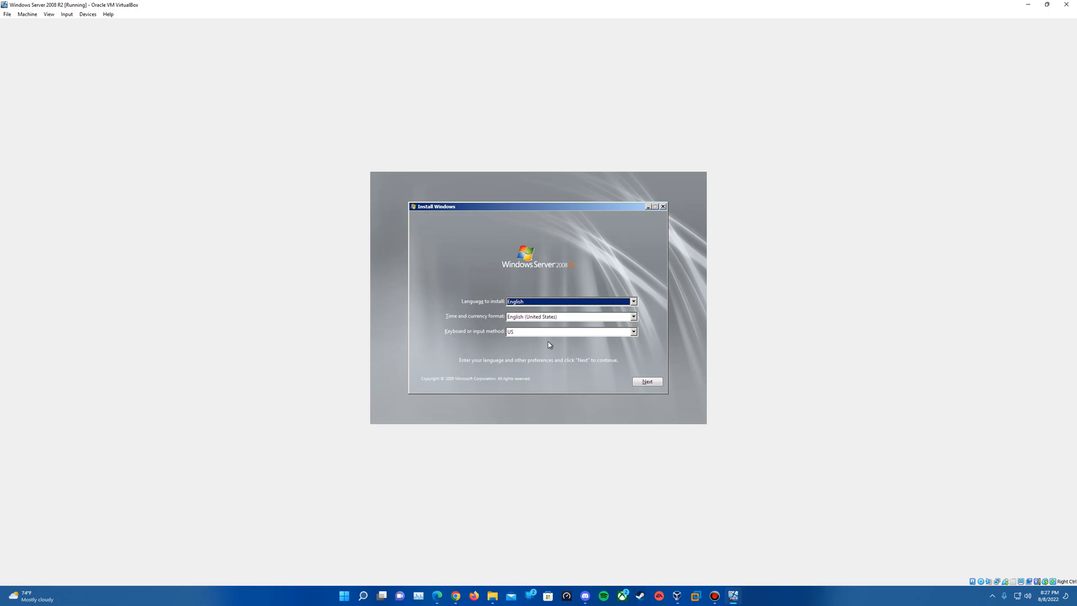
mouse_move(574, 331)
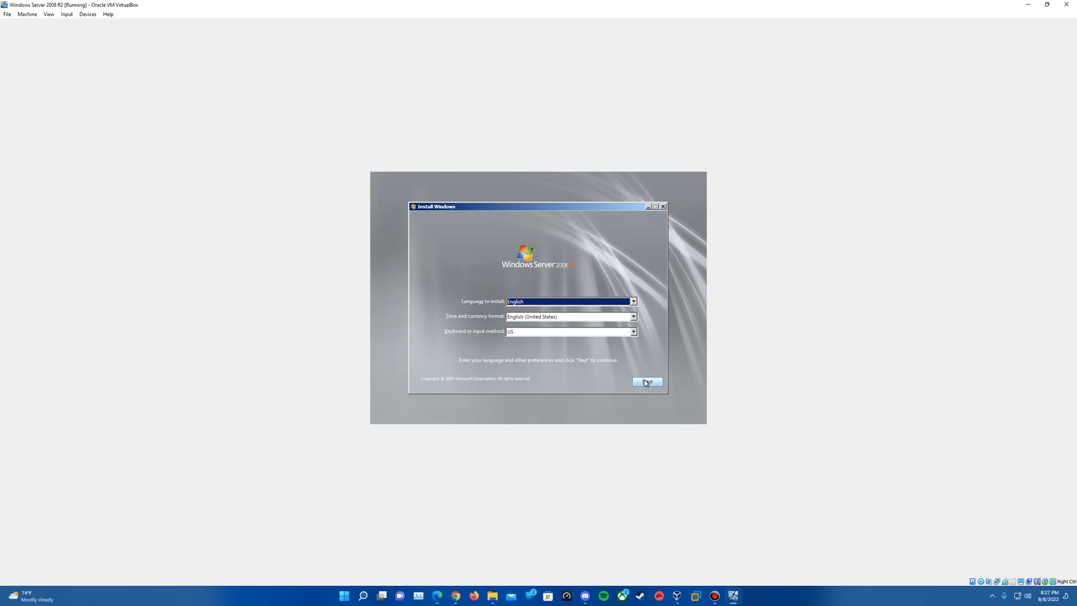
click(646, 381)
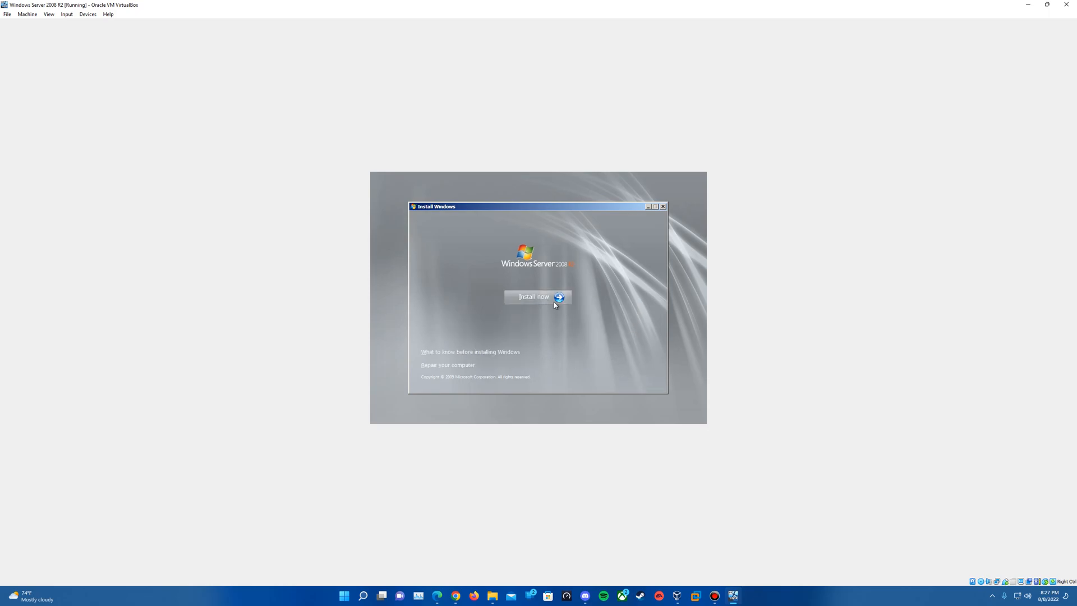
Step: Start Install now and select Windows Server 2008 R2 Standard (Full Installation) as the edition
click(533, 296)
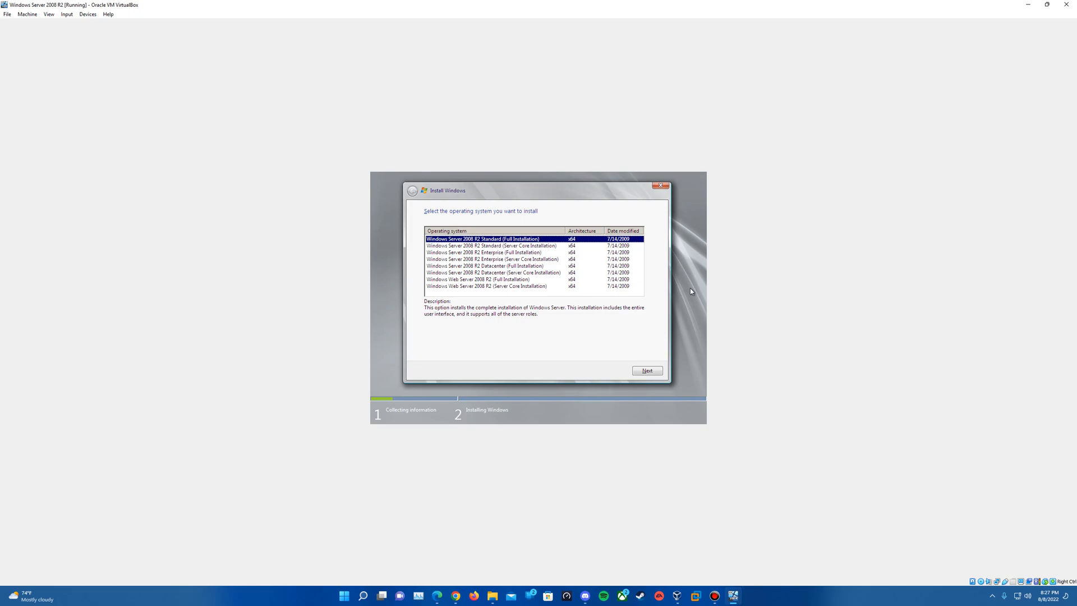
mouse_move(517, 258)
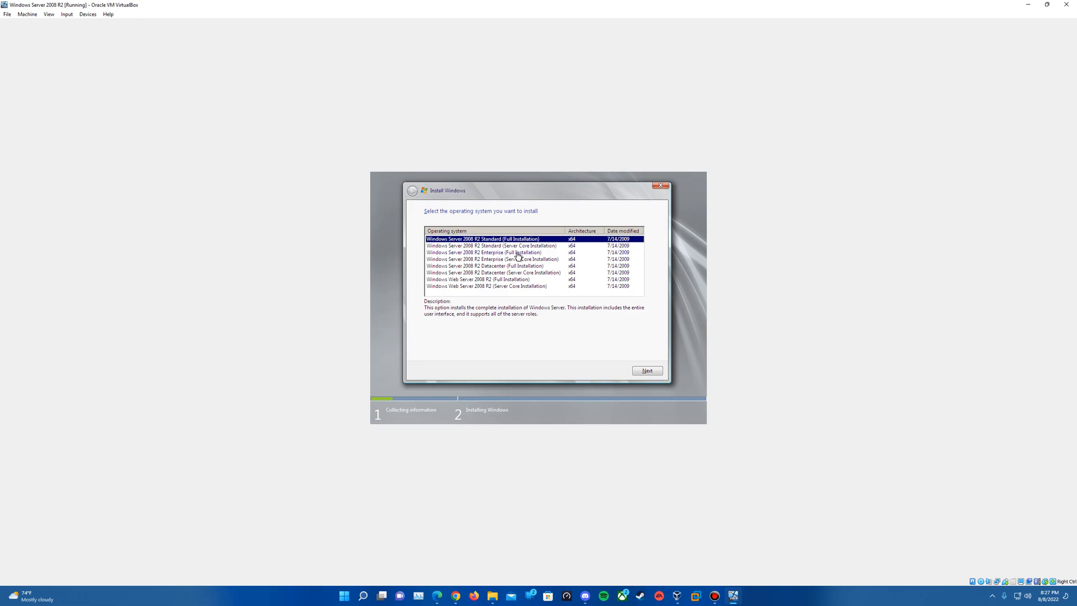
mouse_move(536, 251)
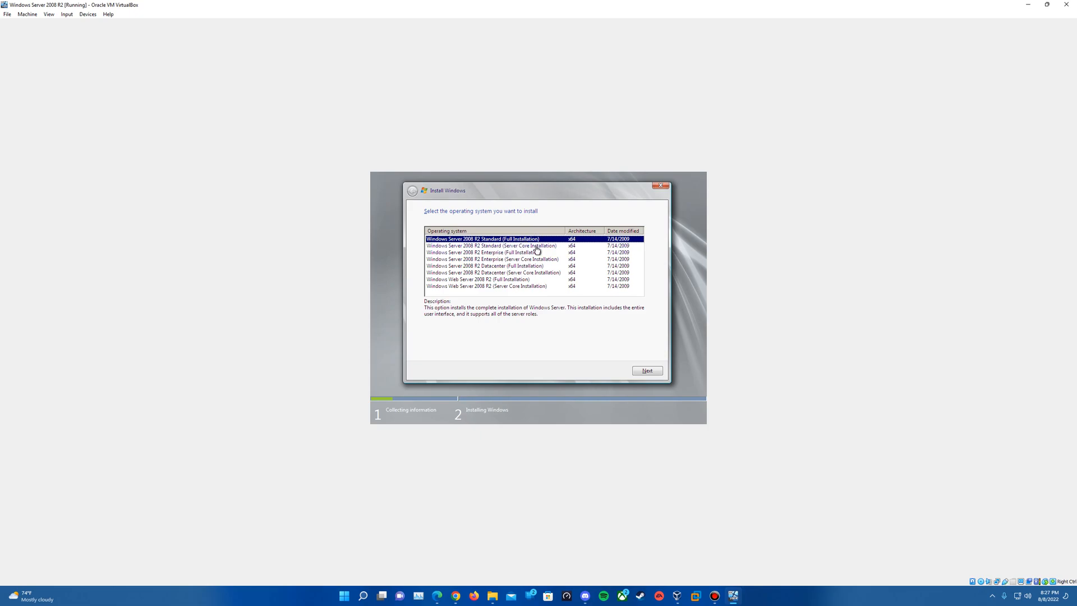
mouse_move(526, 297)
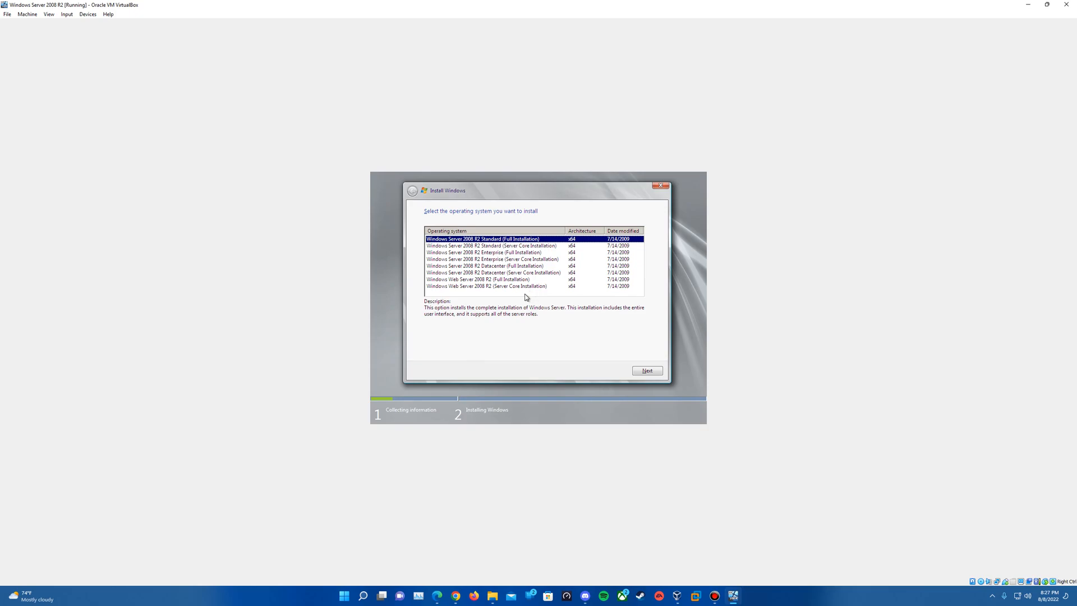
mouse_move(514, 251)
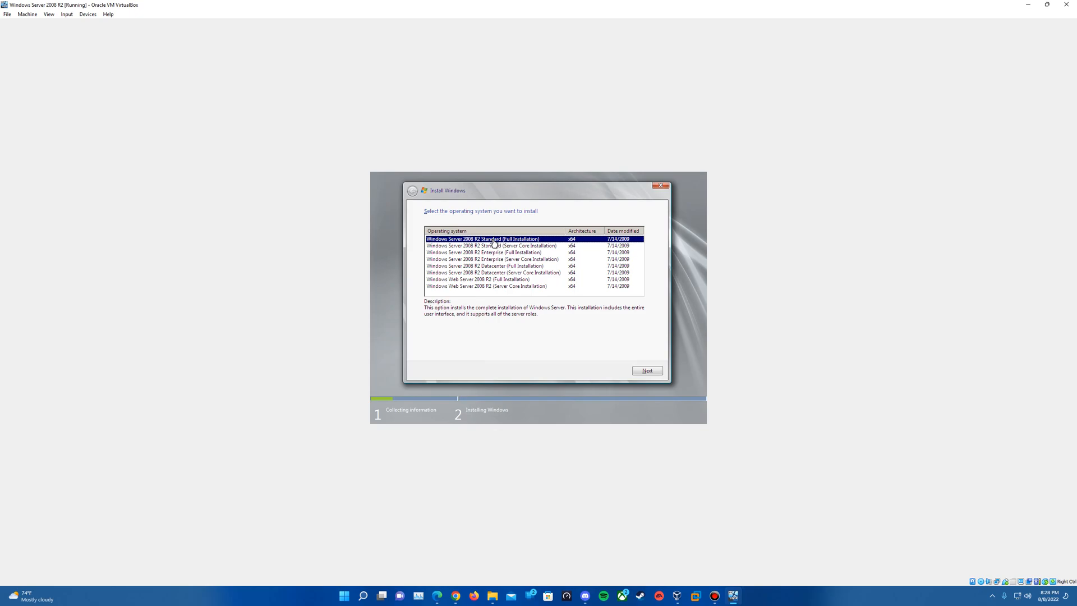
mouse_move(578, 262)
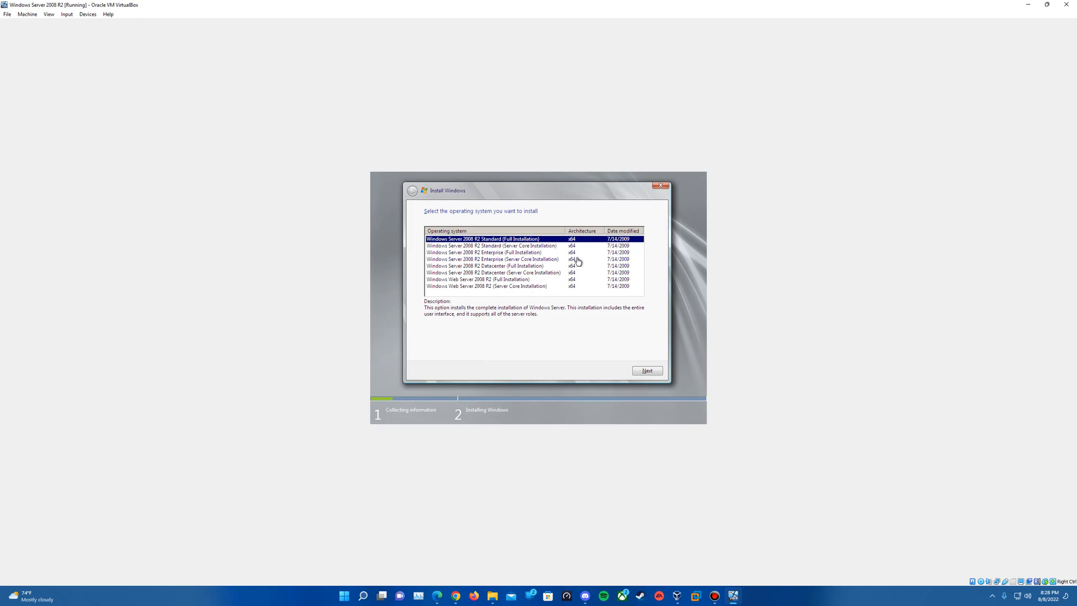
mouse_move(579, 332)
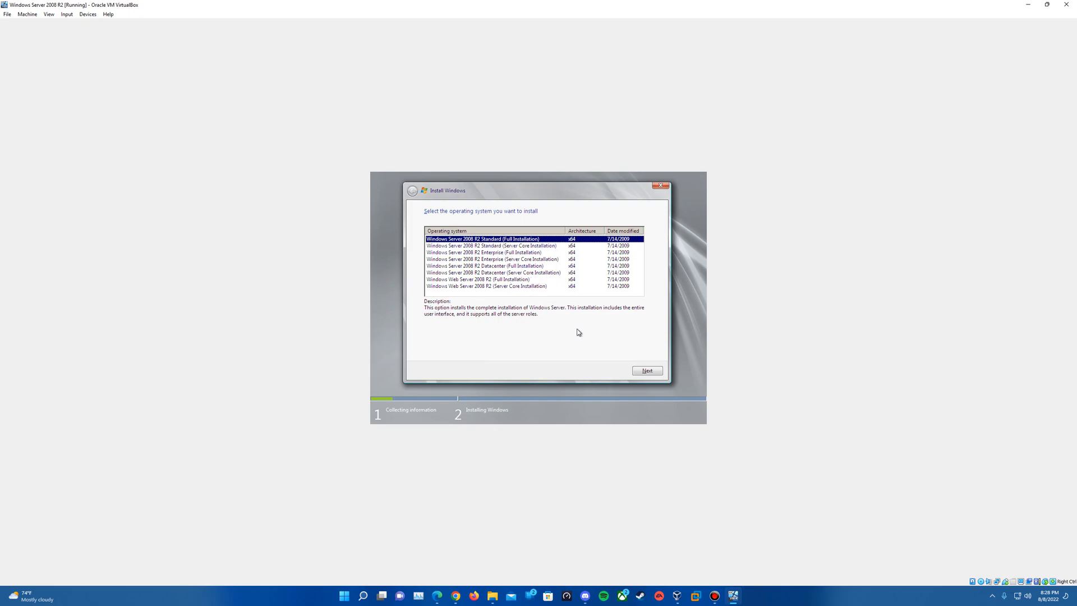
mouse_move(486, 258)
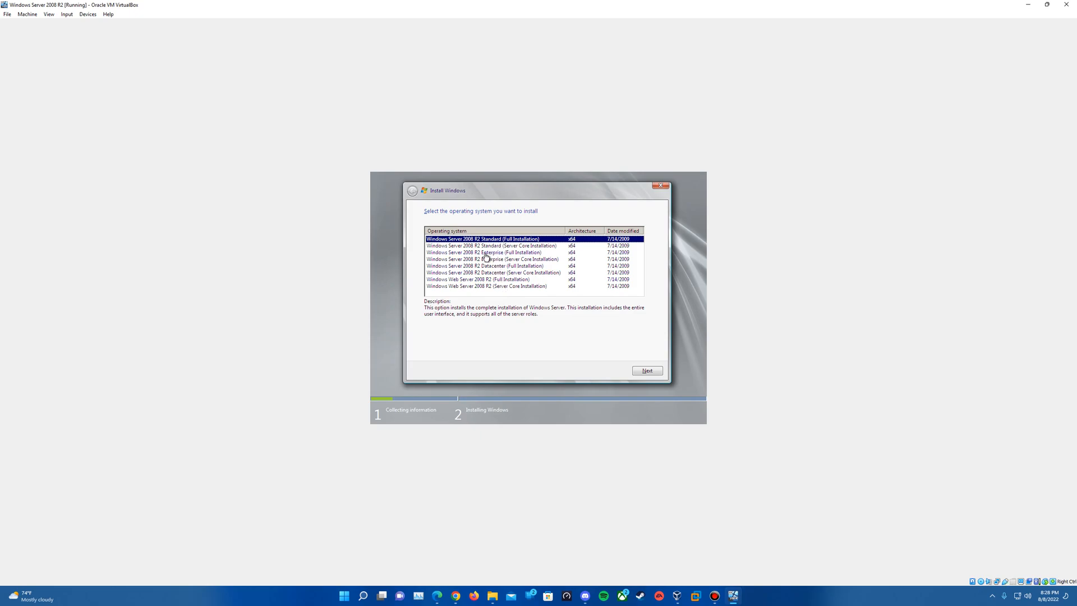
mouse_move(514, 291)
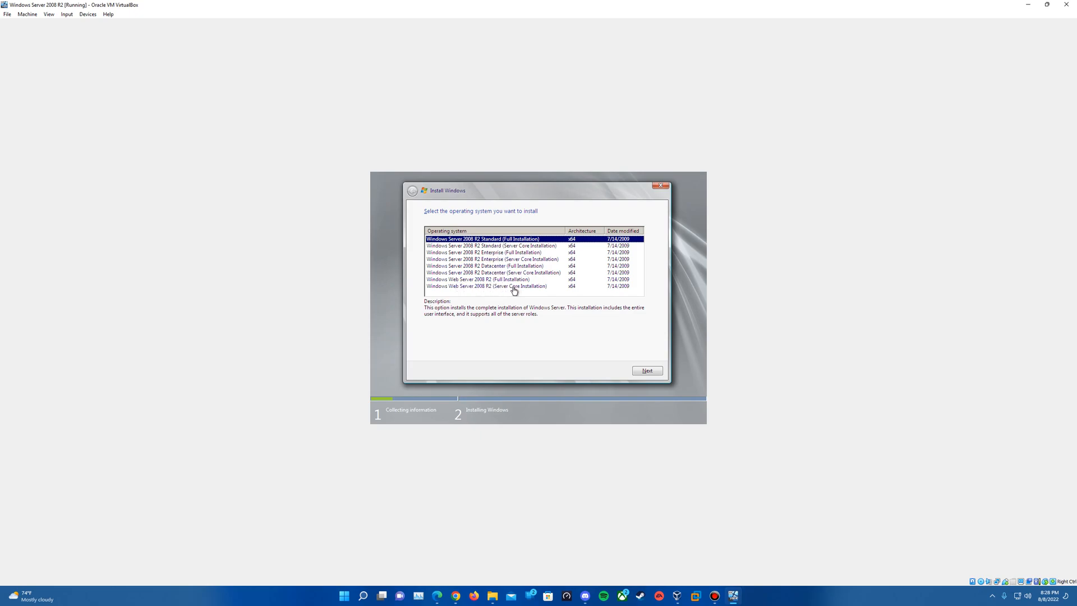
mouse_move(489, 245)
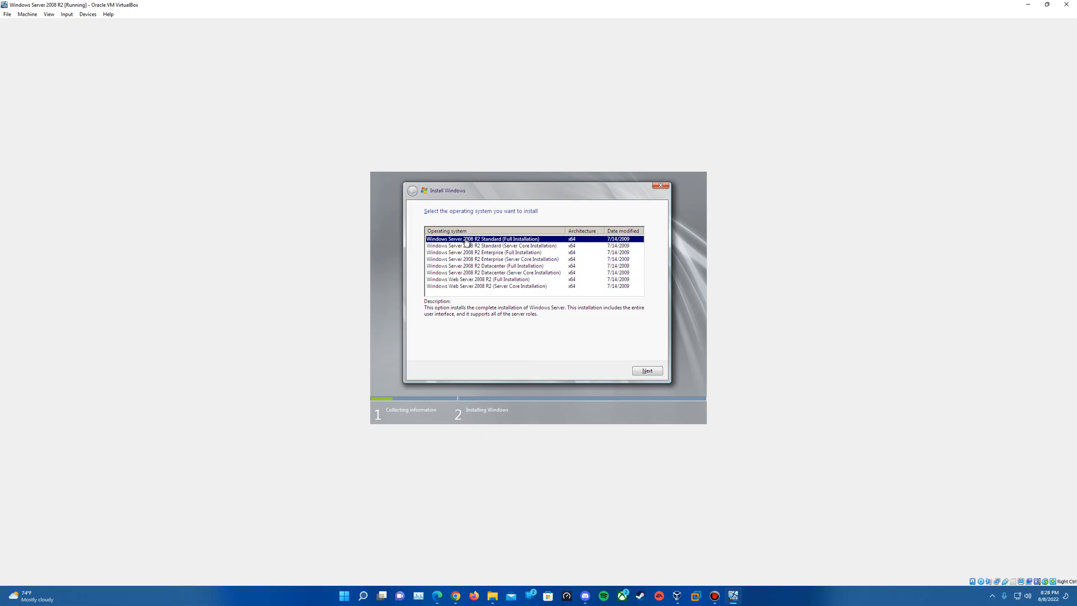
mouse_move(507, 245)
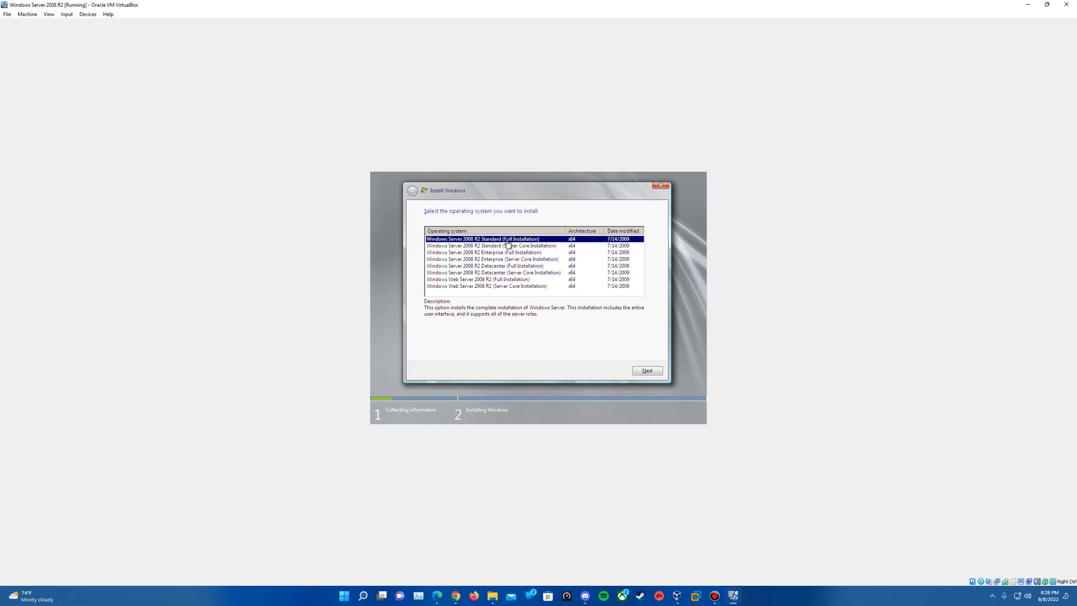
click(646, 370)
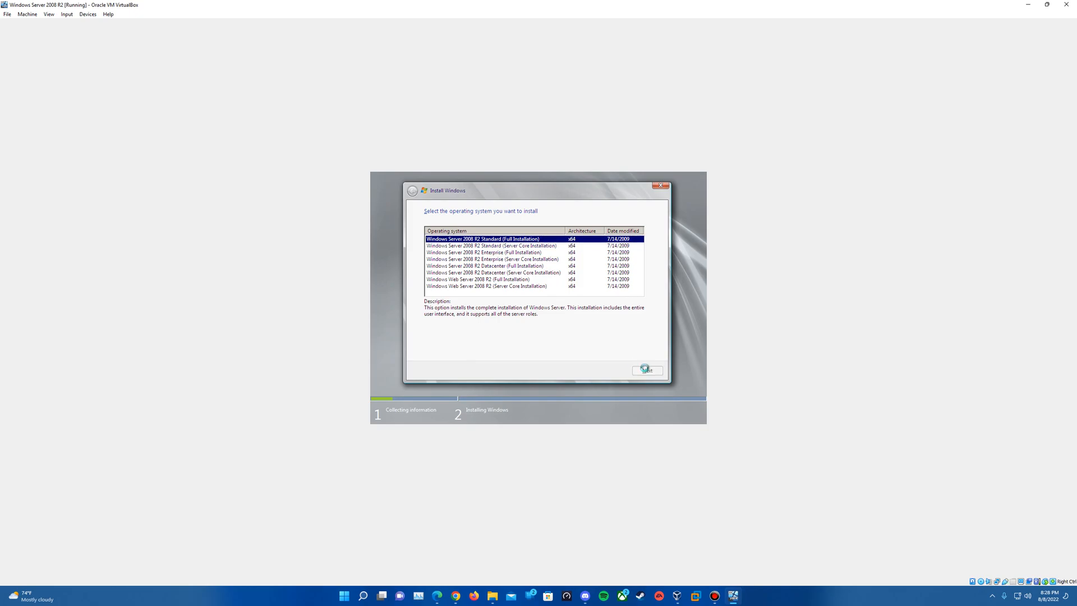
click(645, 370)
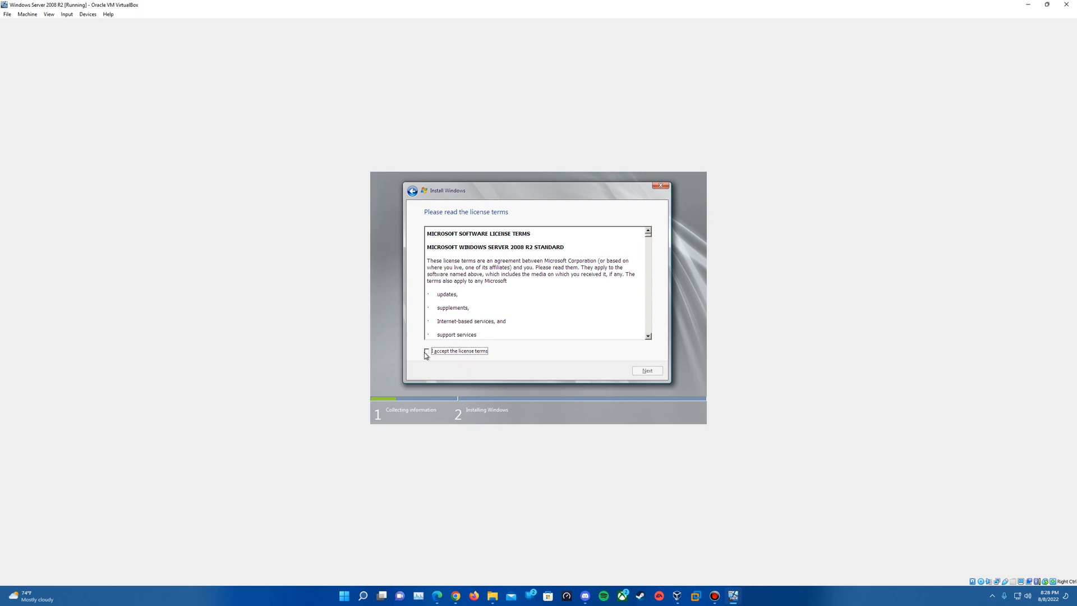
Step: Accept the license terms and choose the Custom (advanced) fresh installation
click(425, 351)
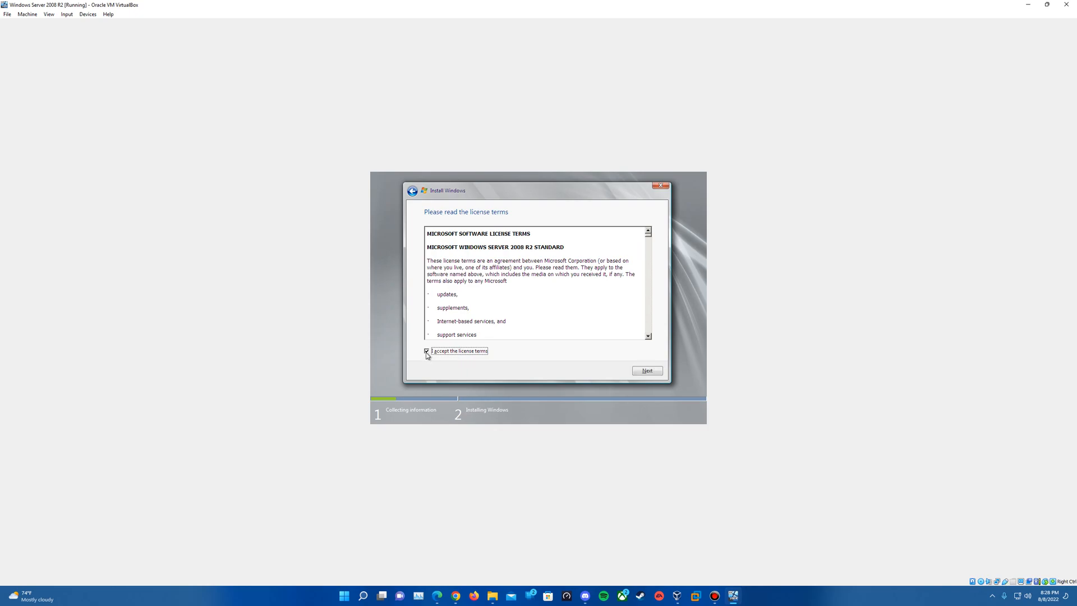
click(646, 370)
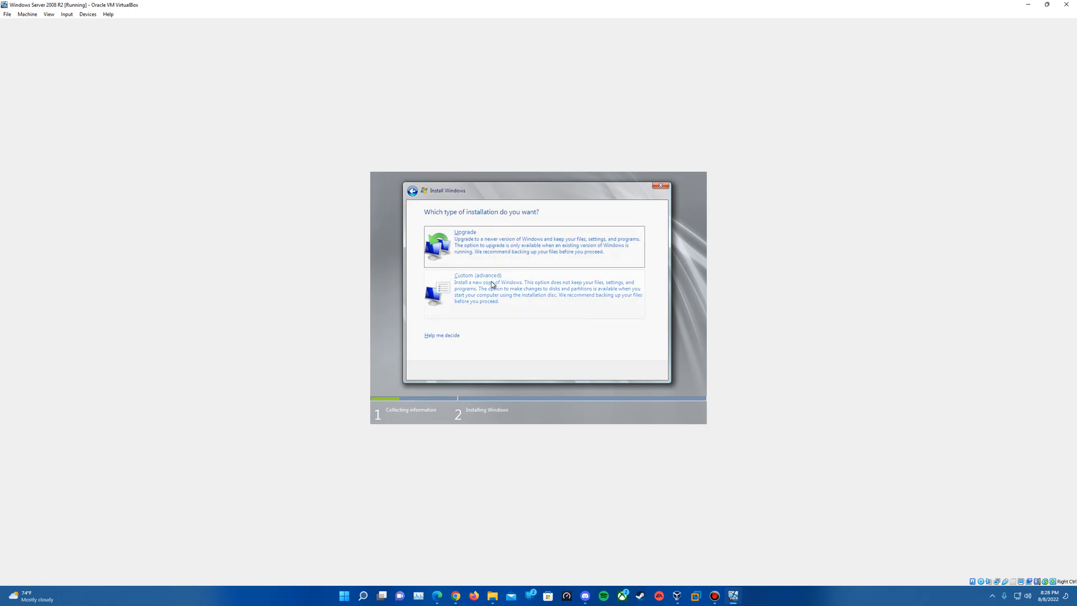
mouse_move(518, 245)
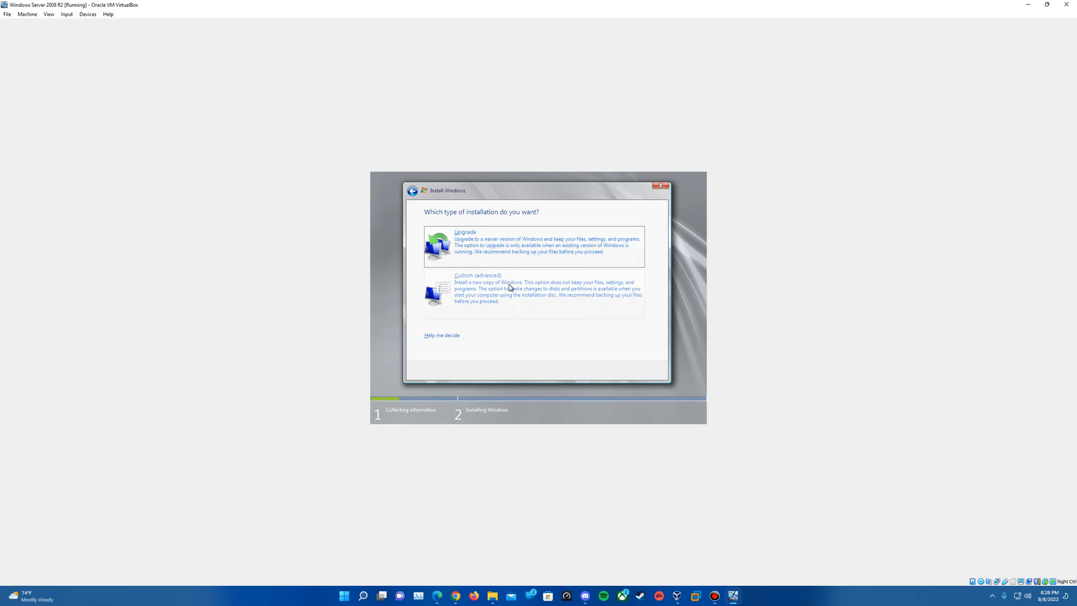
click(533, 291)
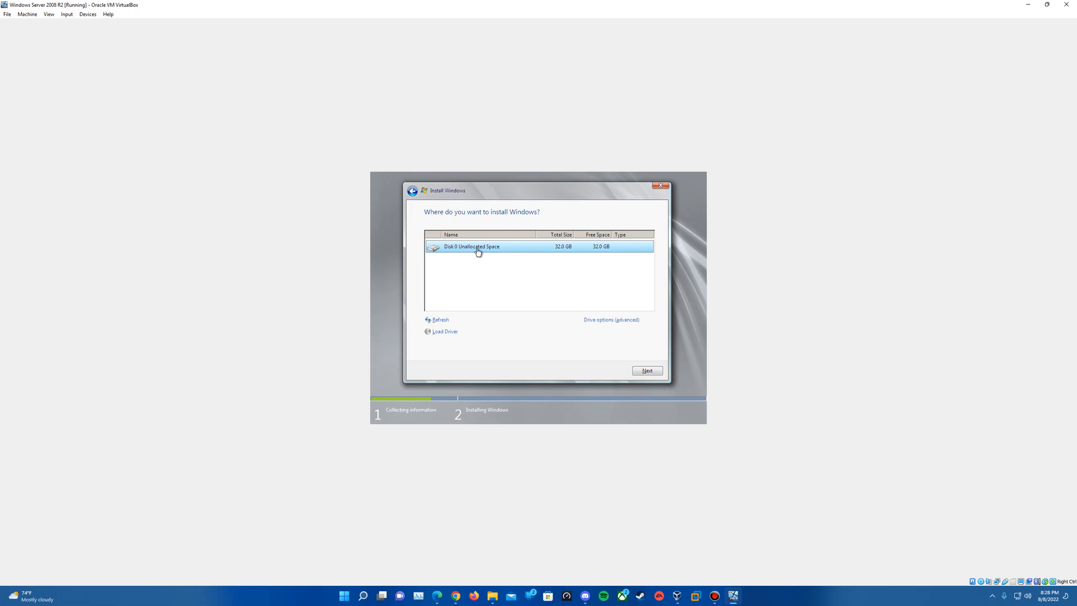
mouse_move(582, 247)
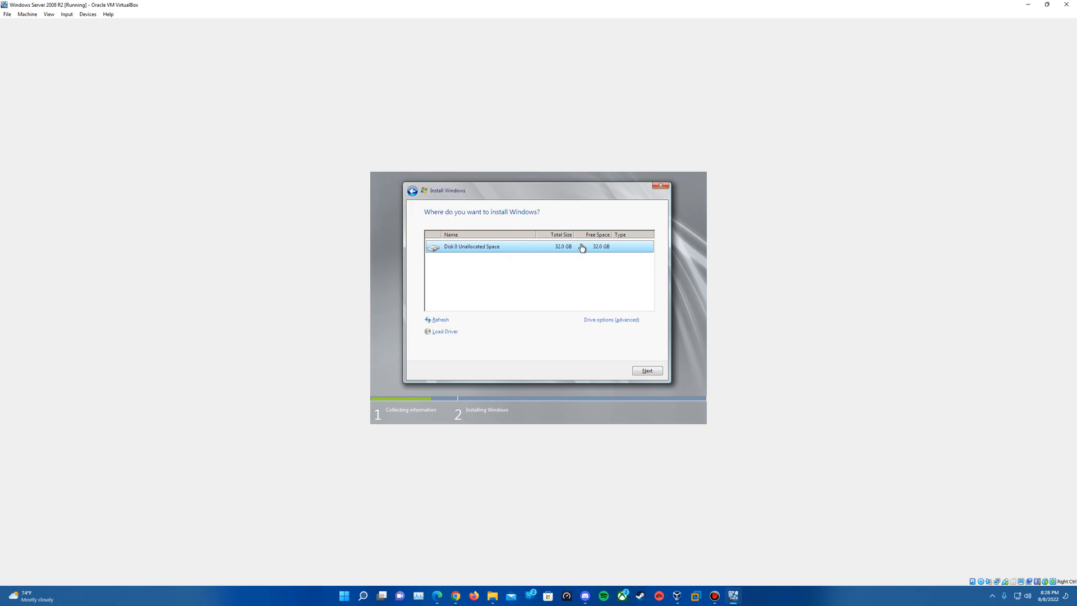
mouse_move(592, 251)
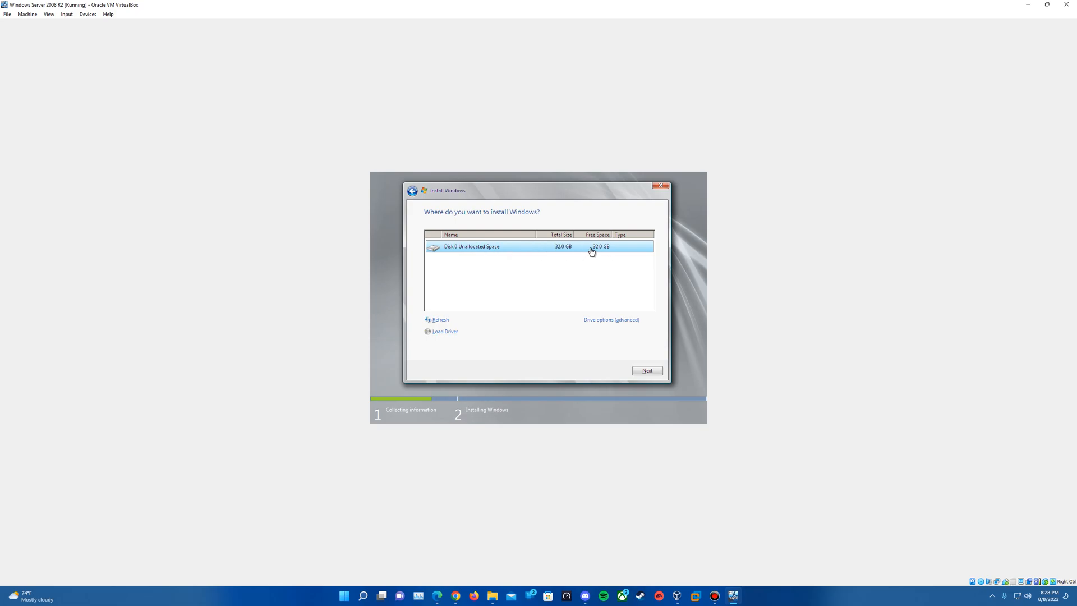
mouse_move(586, 257)
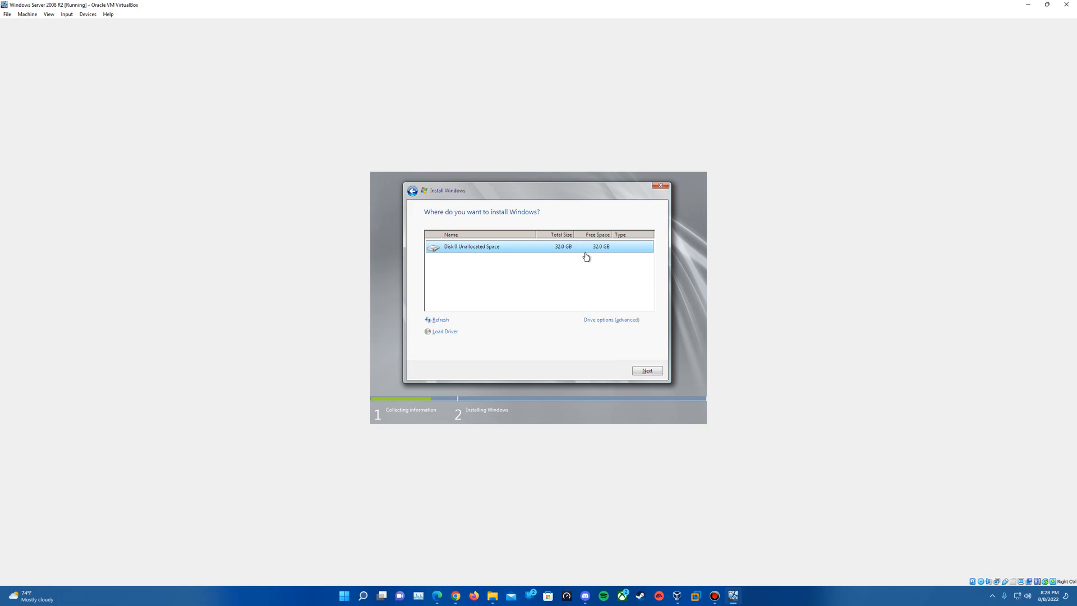
mouse_move(543, 249)
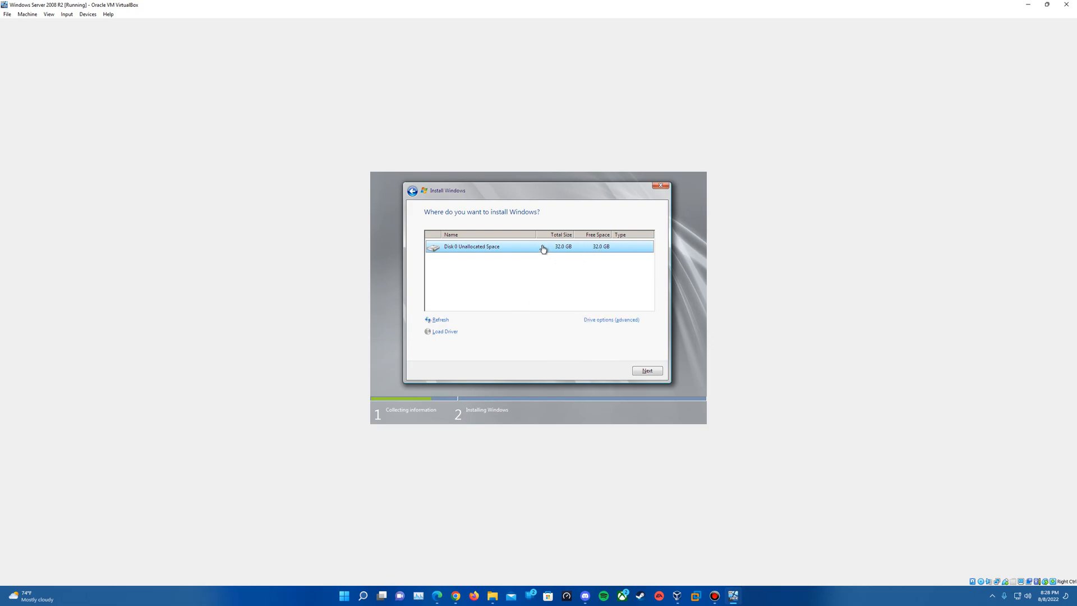
Step: Install Windows onto Disk 0's 32.0 GB unallocated space and let setup complete
click(646, 371)
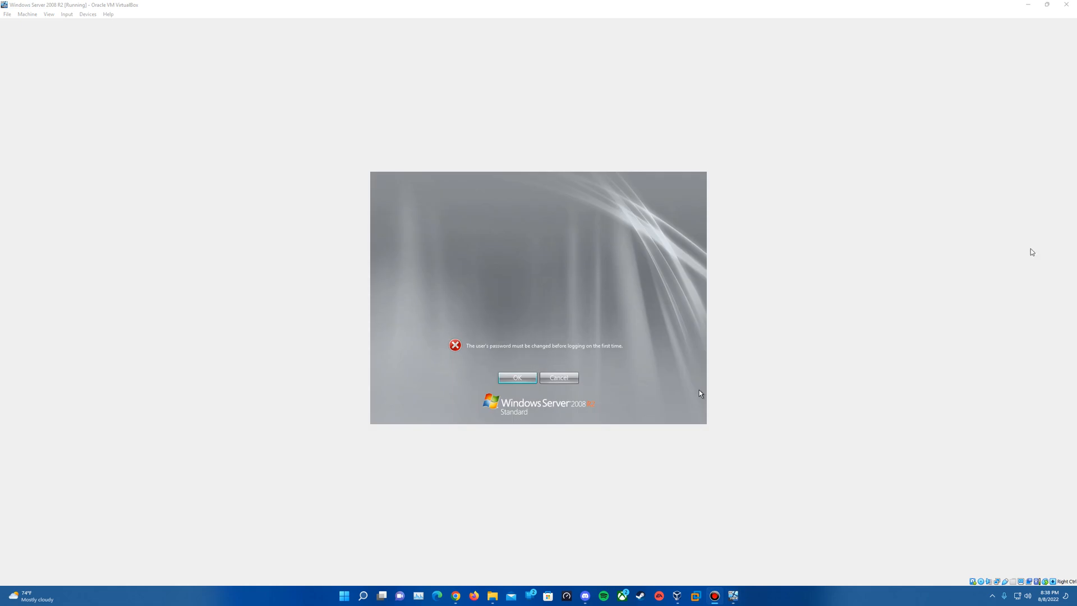
mouse_move(635, 328)
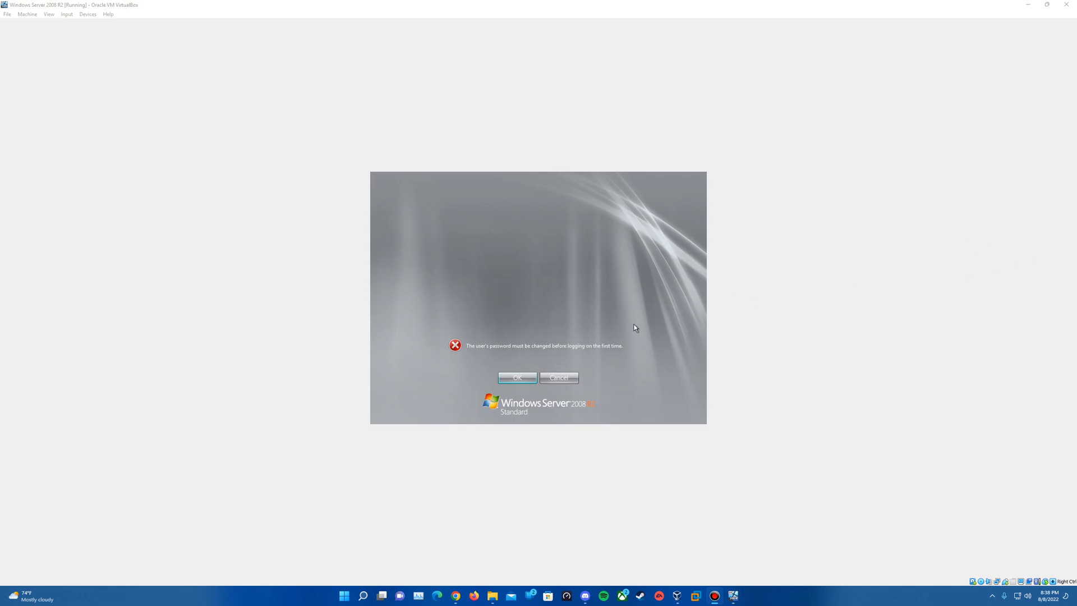
mouse_move(539, 352)
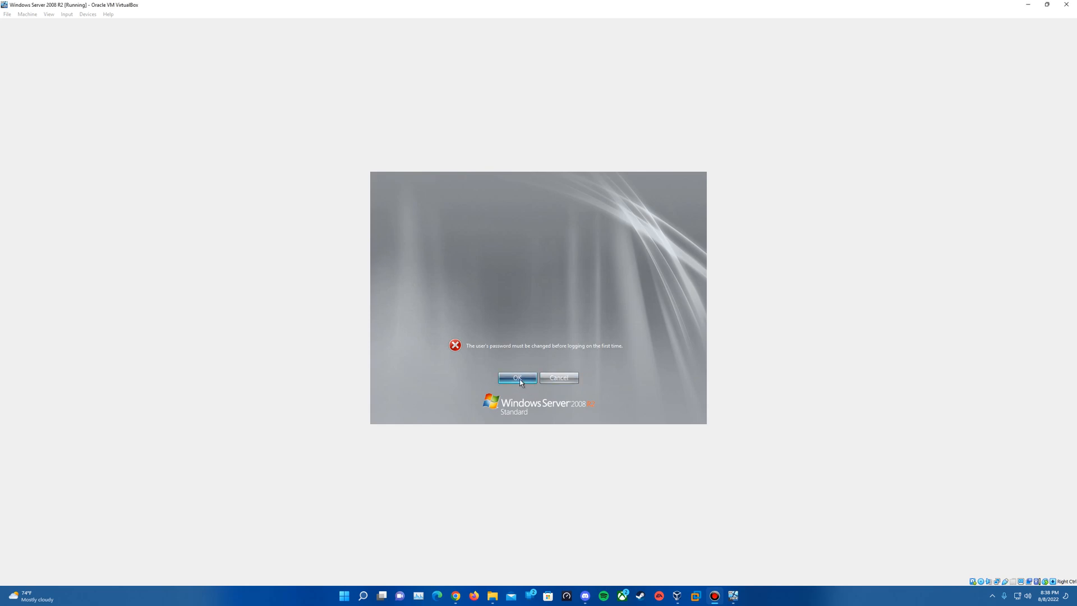
Step: Acknowledge the password requirement and submit a new confirmed Administrator password
click(514, 378)
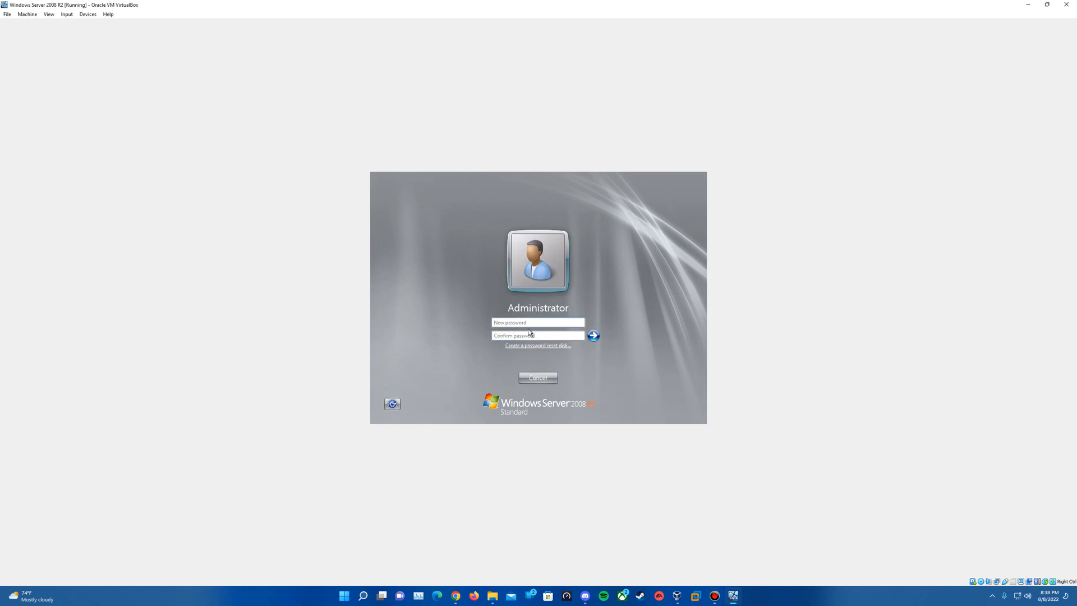
click(539, 322)
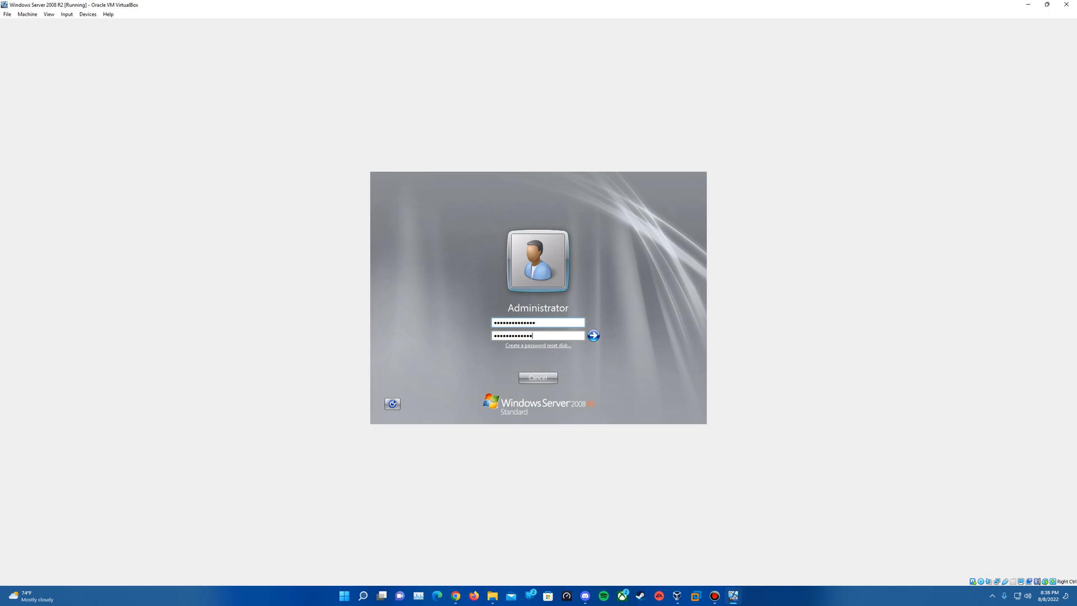
click(592, 337)
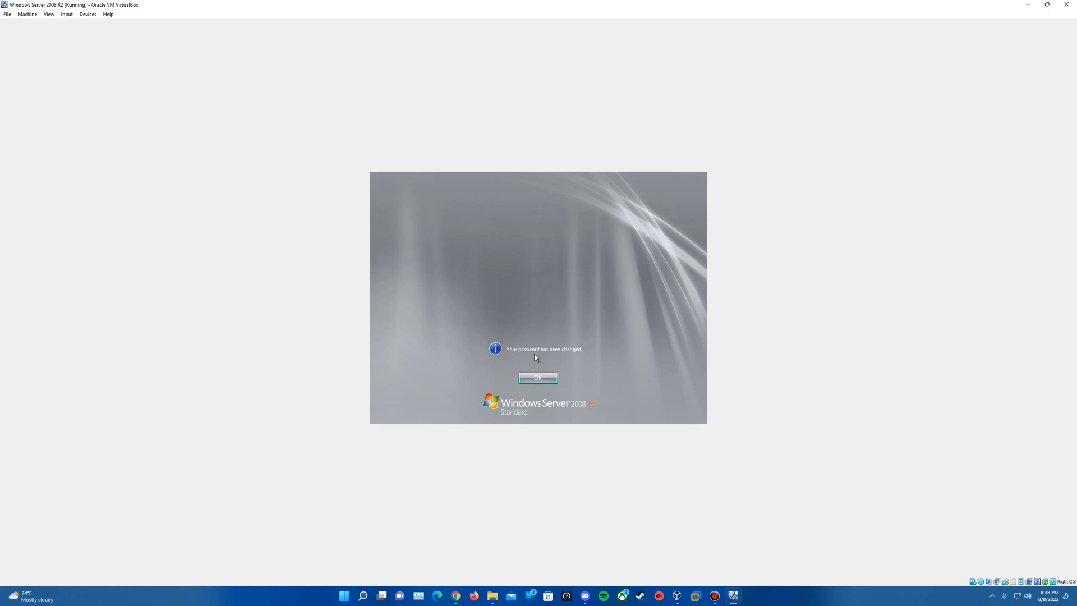
mouse_move(550, 376)
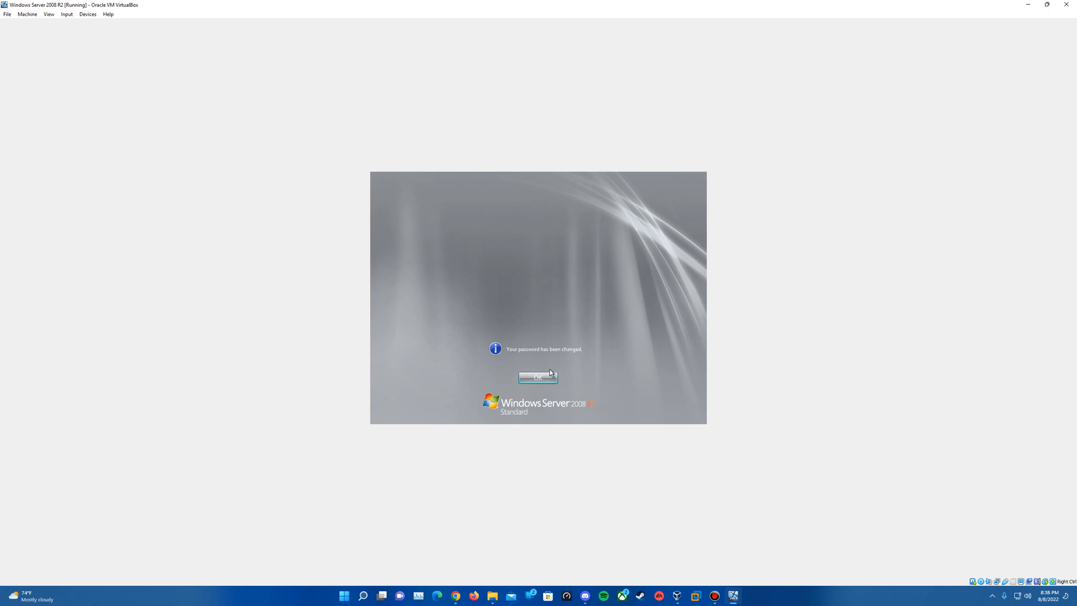
Step: Confirm the password-changed notice and log in to the Administrator desktop
click(538, 377)
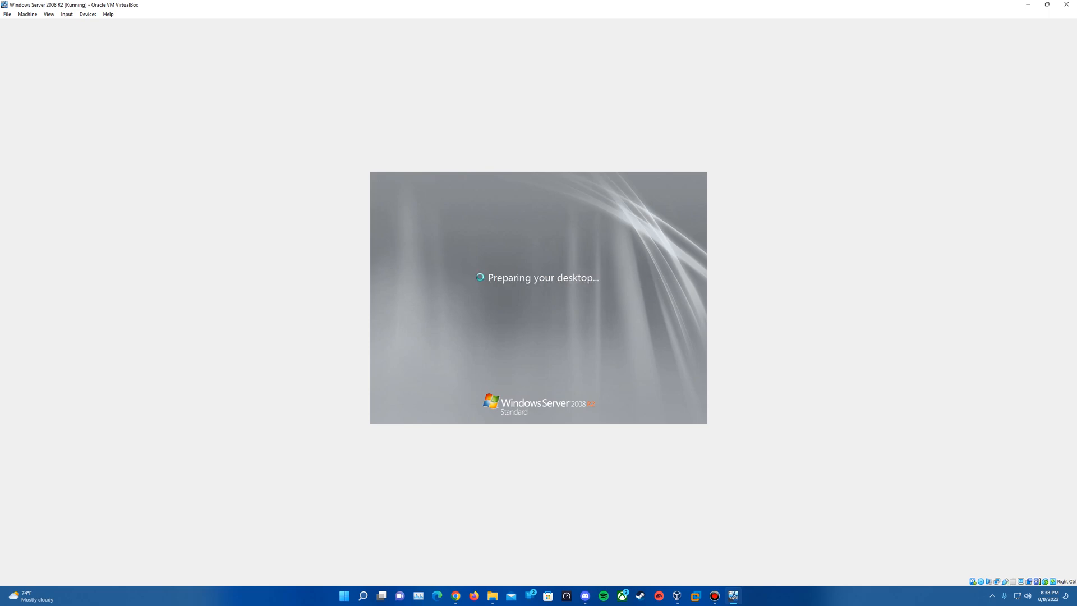
mouse_move(337, 196)
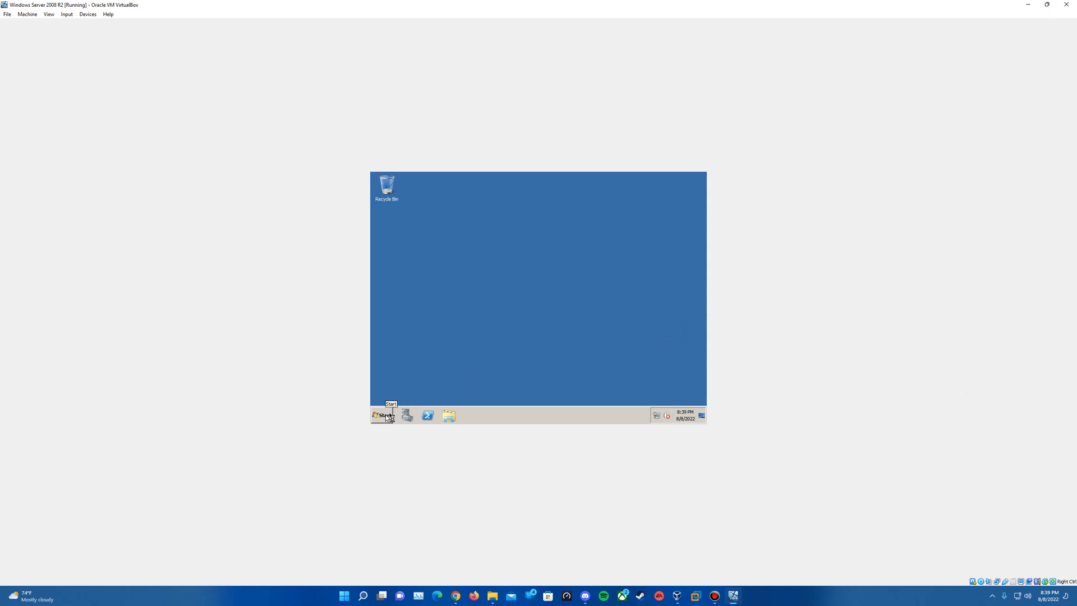
mouse_move(57, 32)
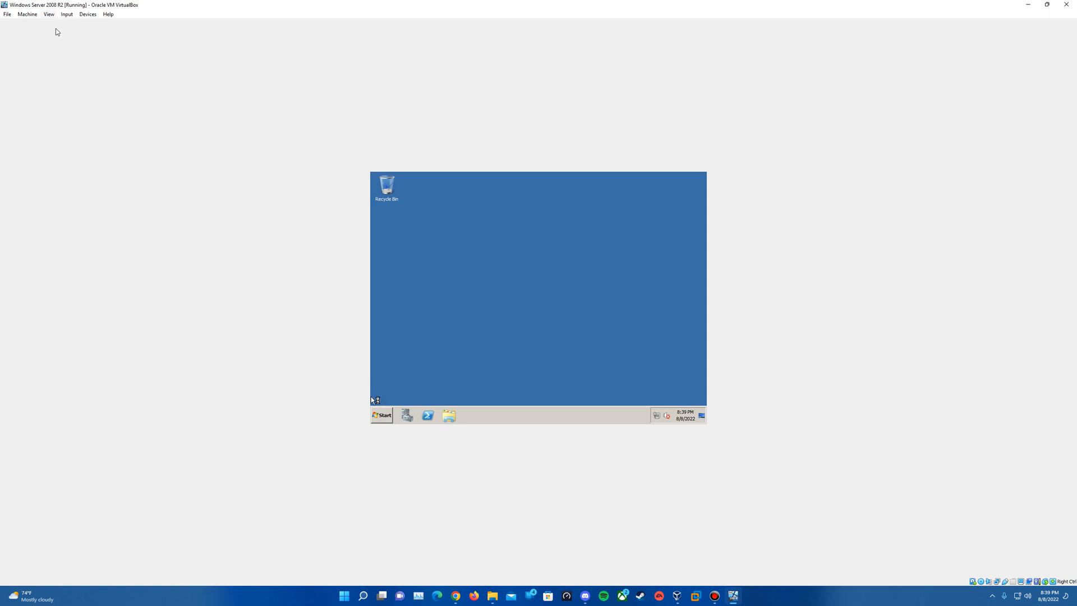
mouse_move(193, 205)
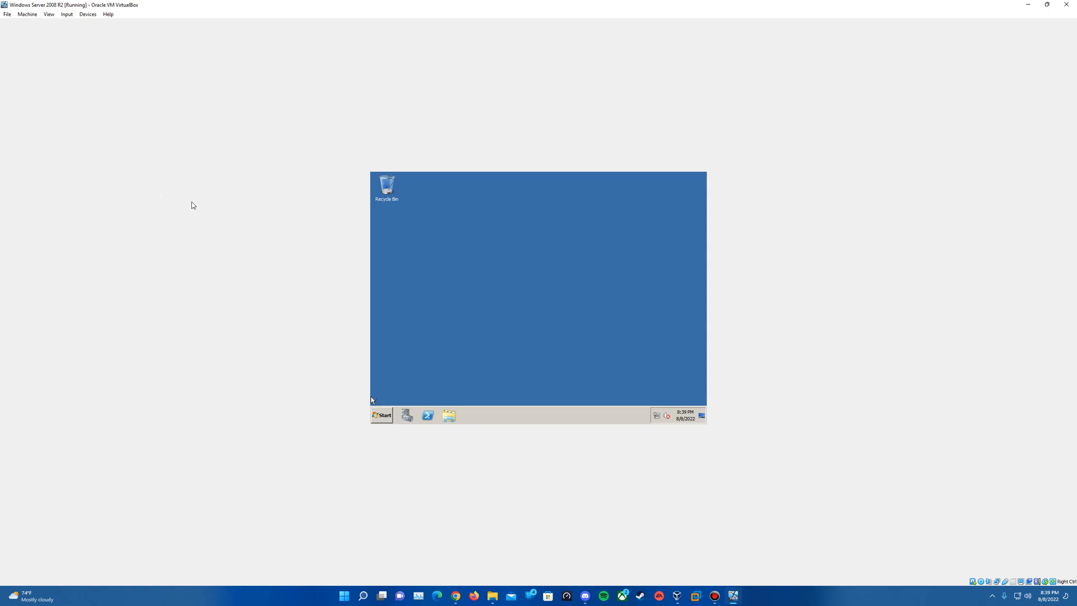
mouse_move(664, 331)
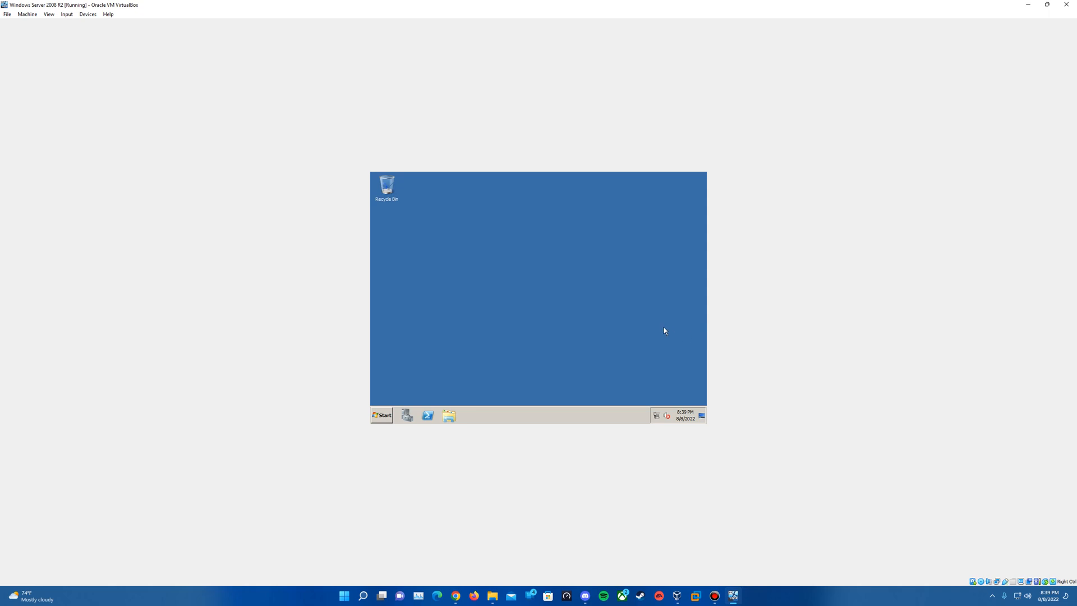
mouse_move(1066, 334)
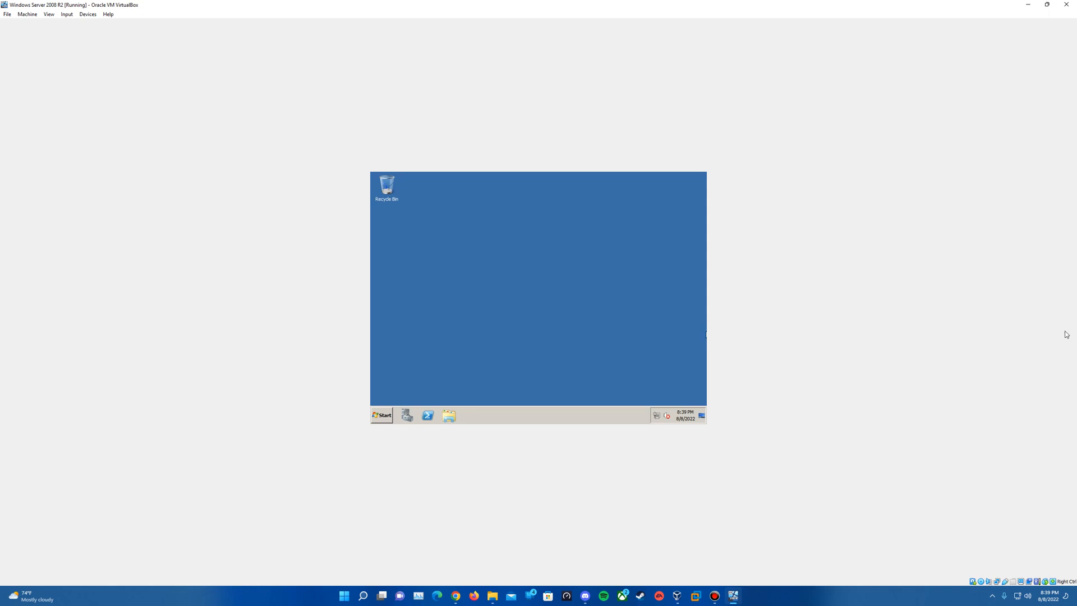